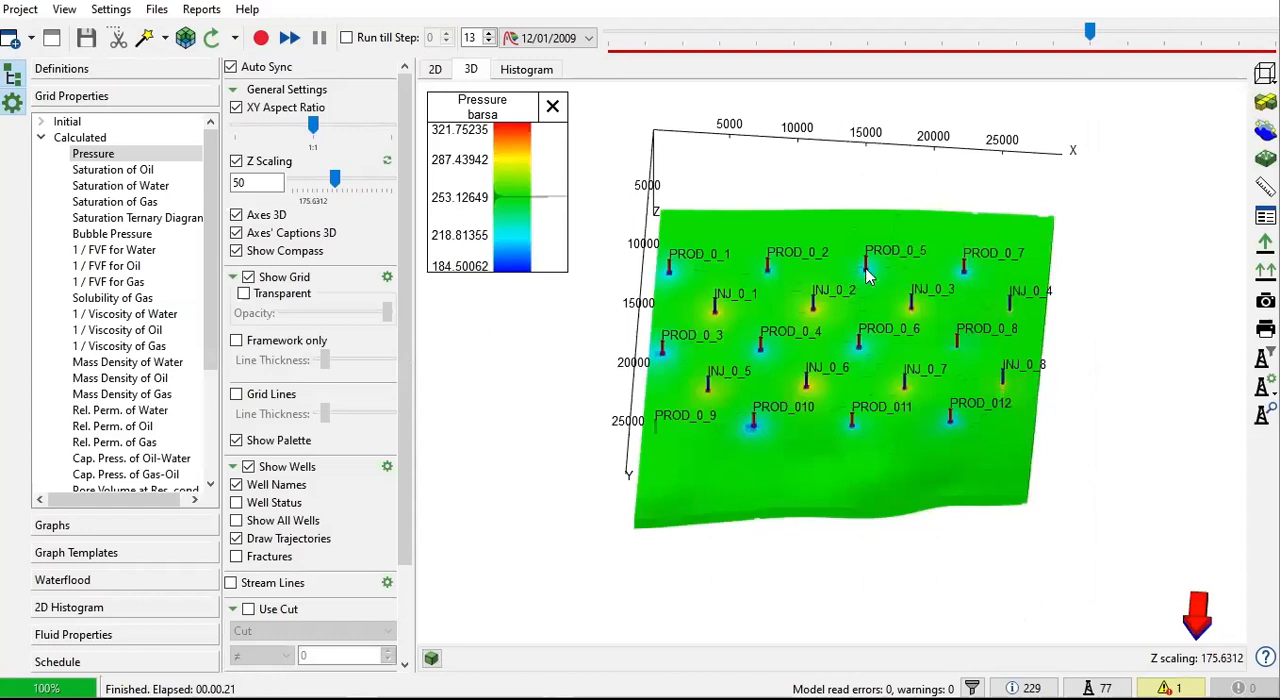
# Step: Start Create Forecast from Project > Additional Options and rename the model M90_FORECAST_NEW
pyautogui.click(20, 8)
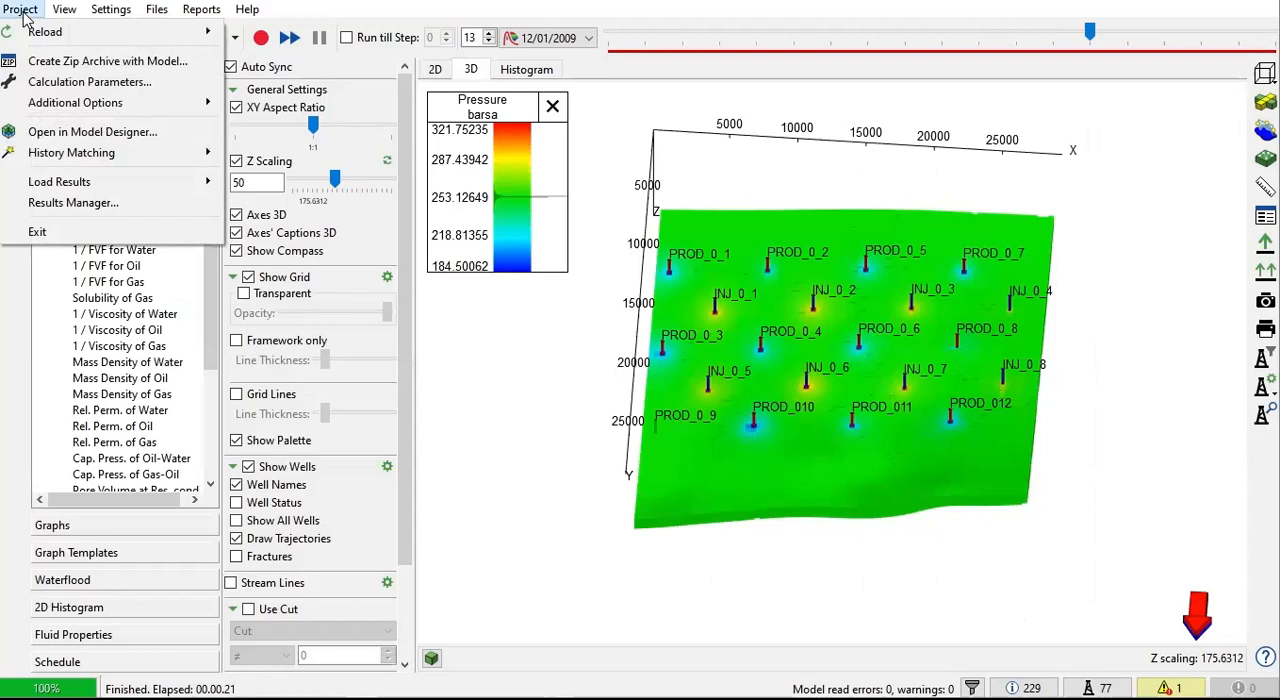
pyautogui.click(76, 102)
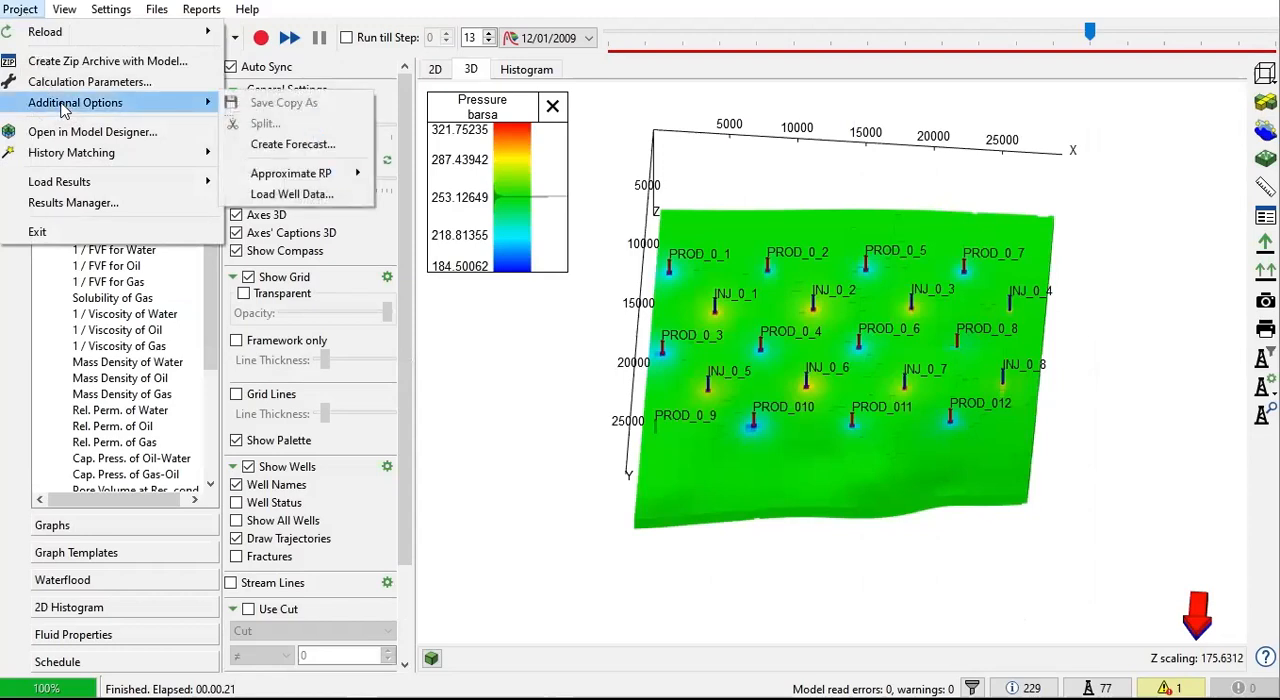
pyautogui.moveTo(292, 144)
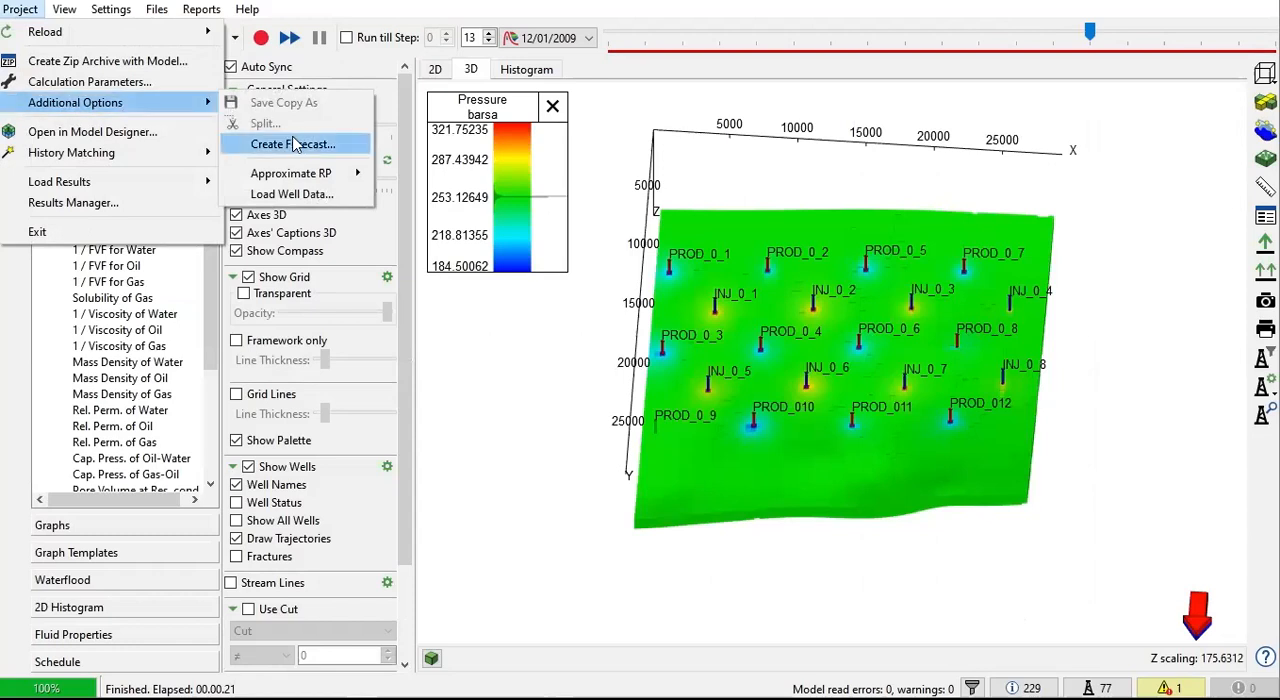
pyautogui.click(292, 144)
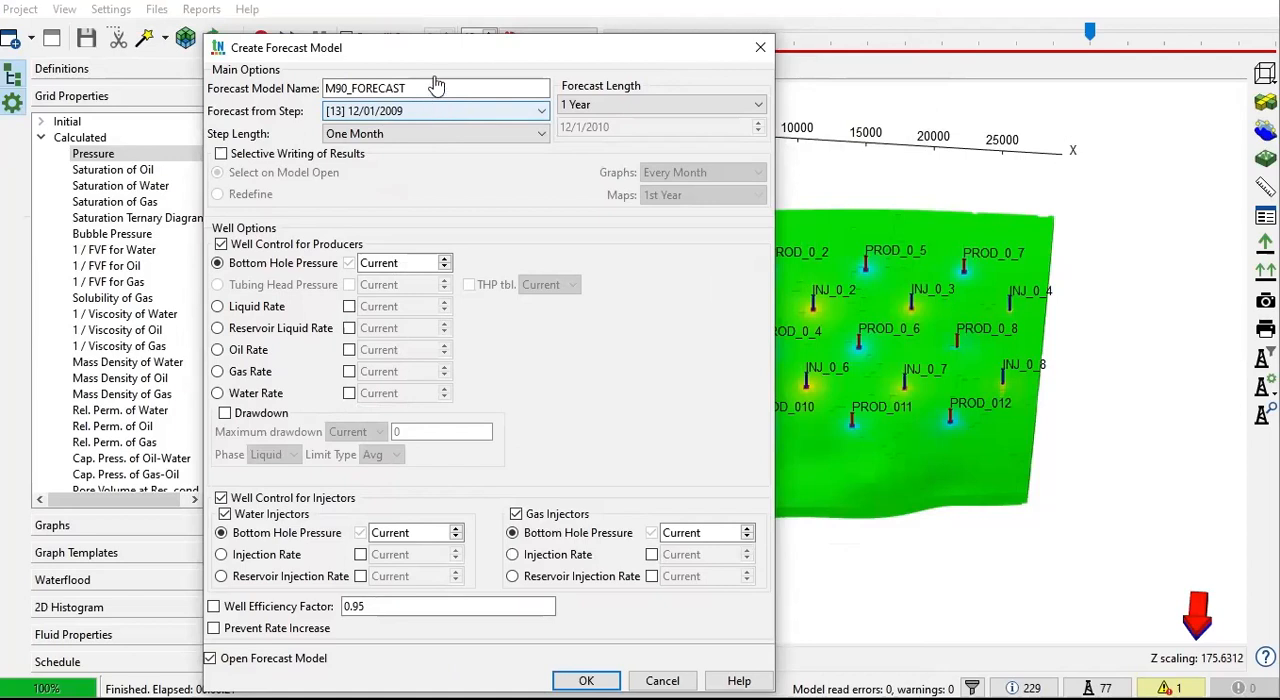
pyautogui.moveTo(432, 168)
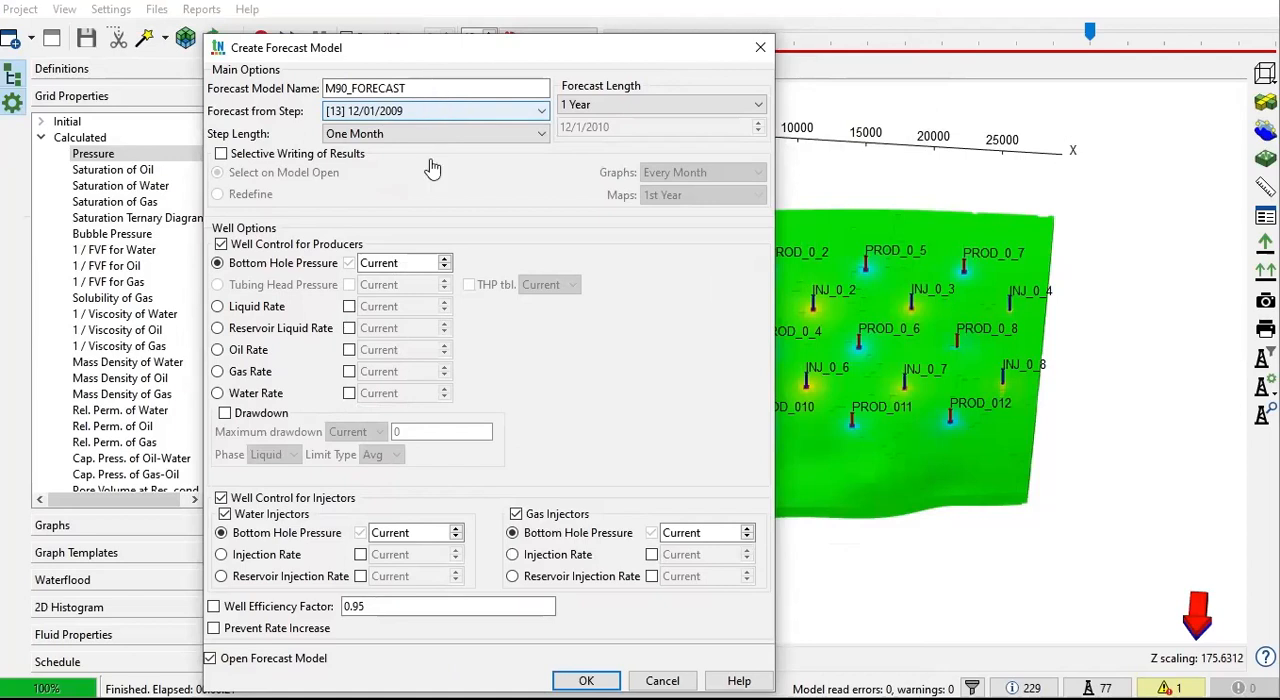
pyautogui.moveTo(412, 132)
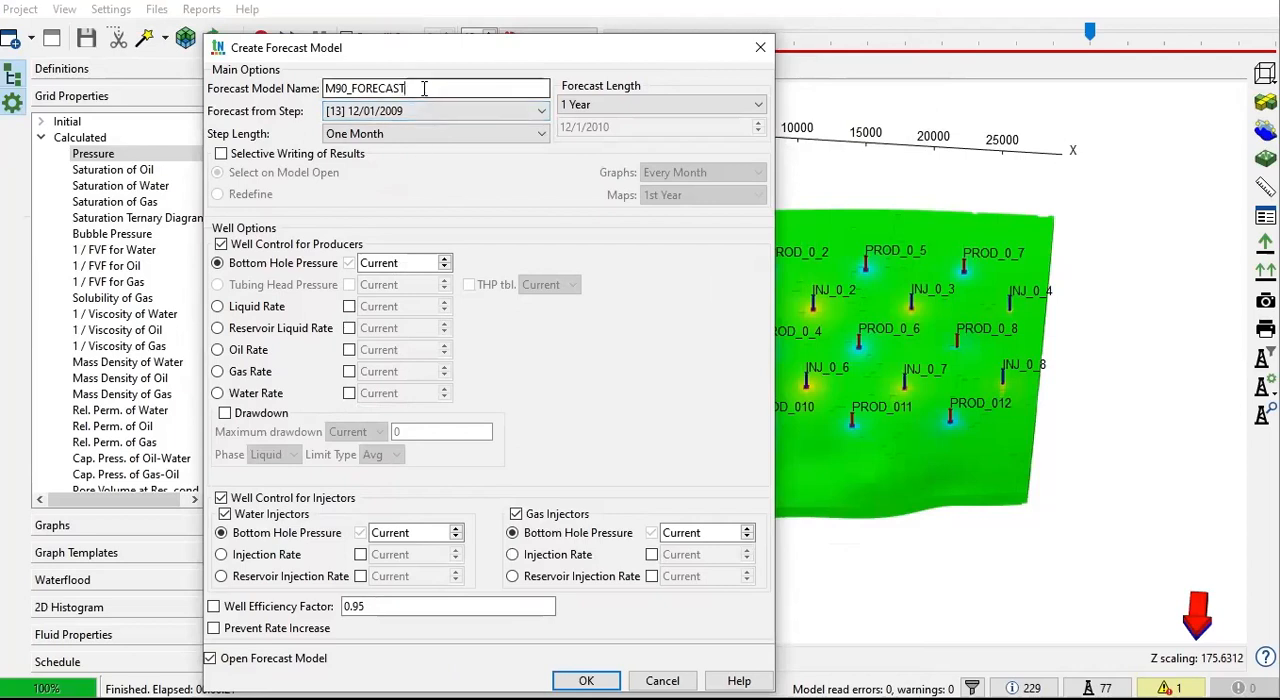
pyautogui.write('_NEW')
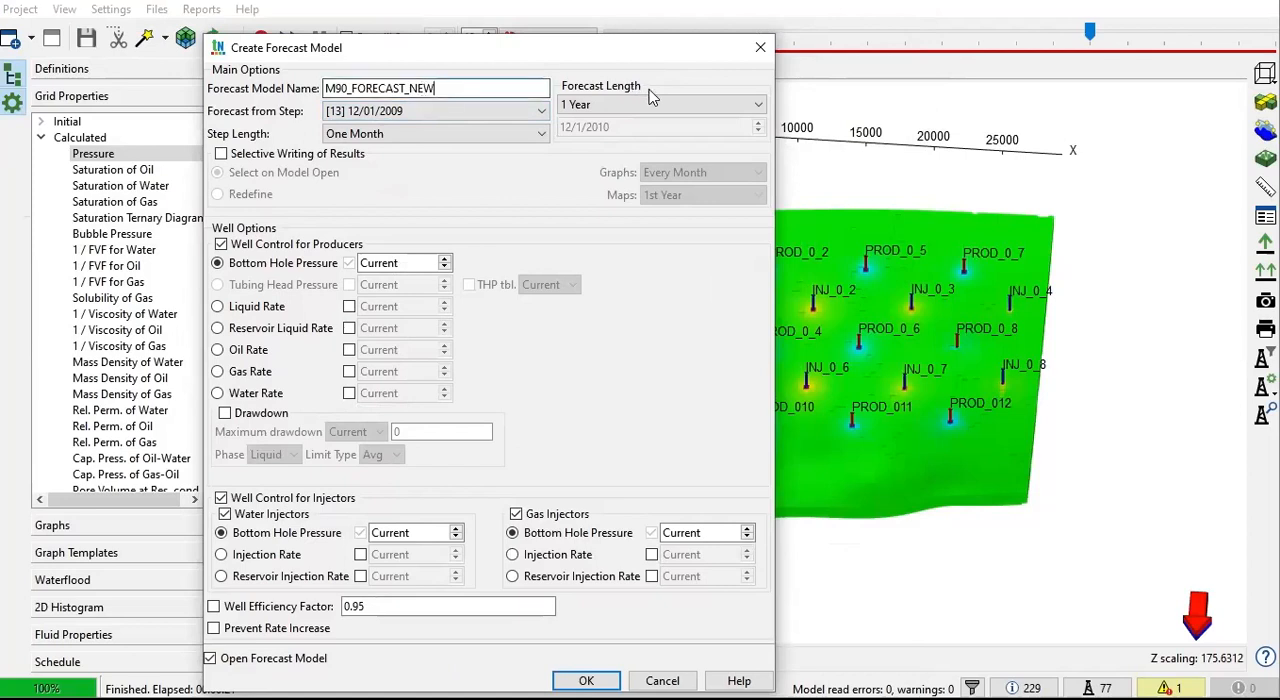
# Step: Set the forecast length to 5 Years, ending 12/1/2014
pyautogui.click(660, 104)
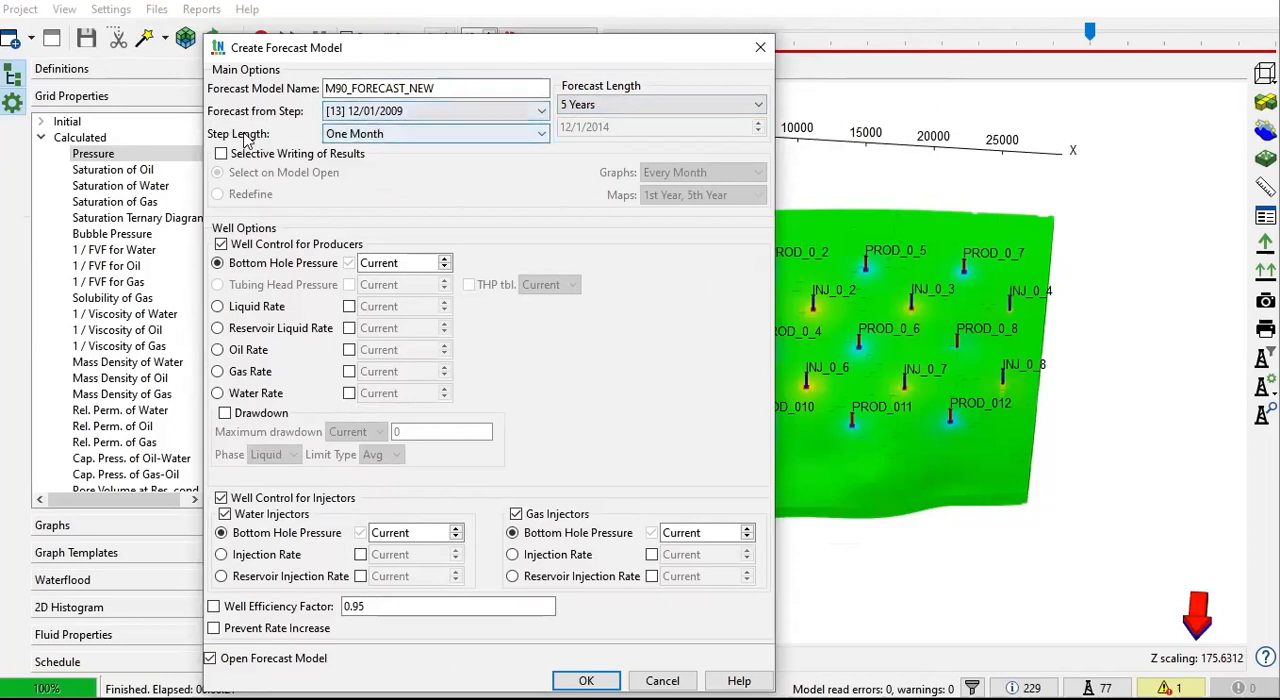
pyautogui.moveTo(428, 158)
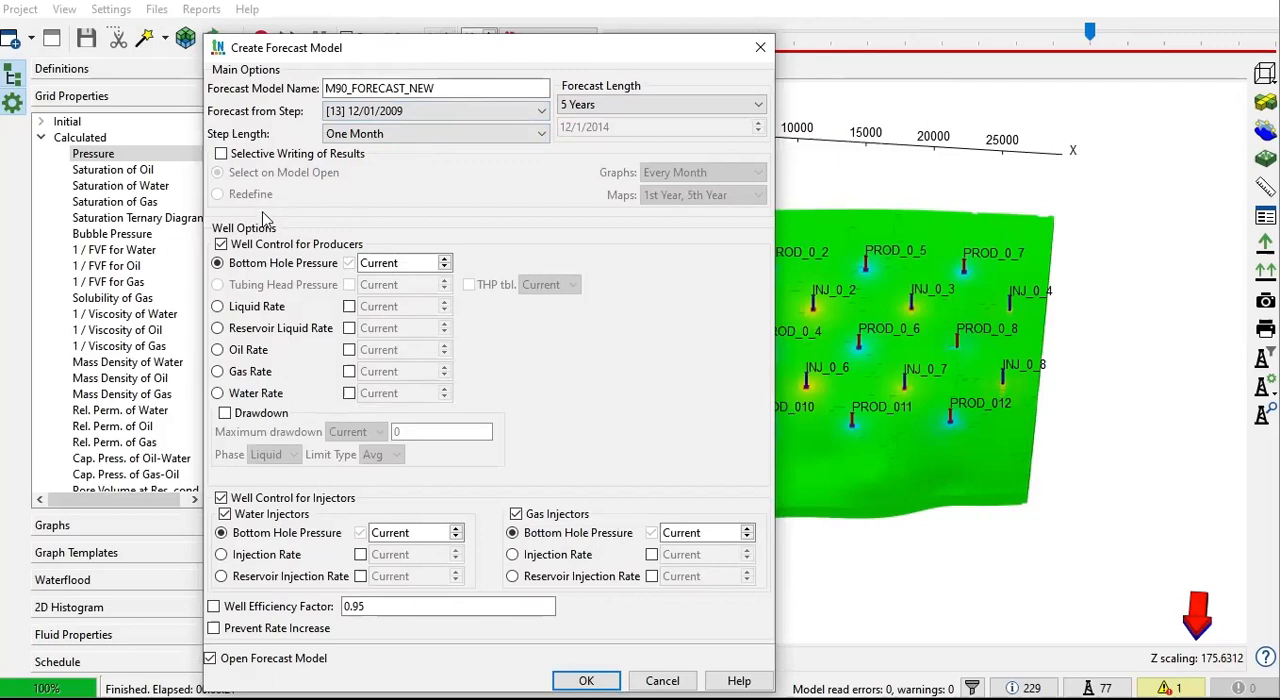
pyautogui.moveTo(276, 244)
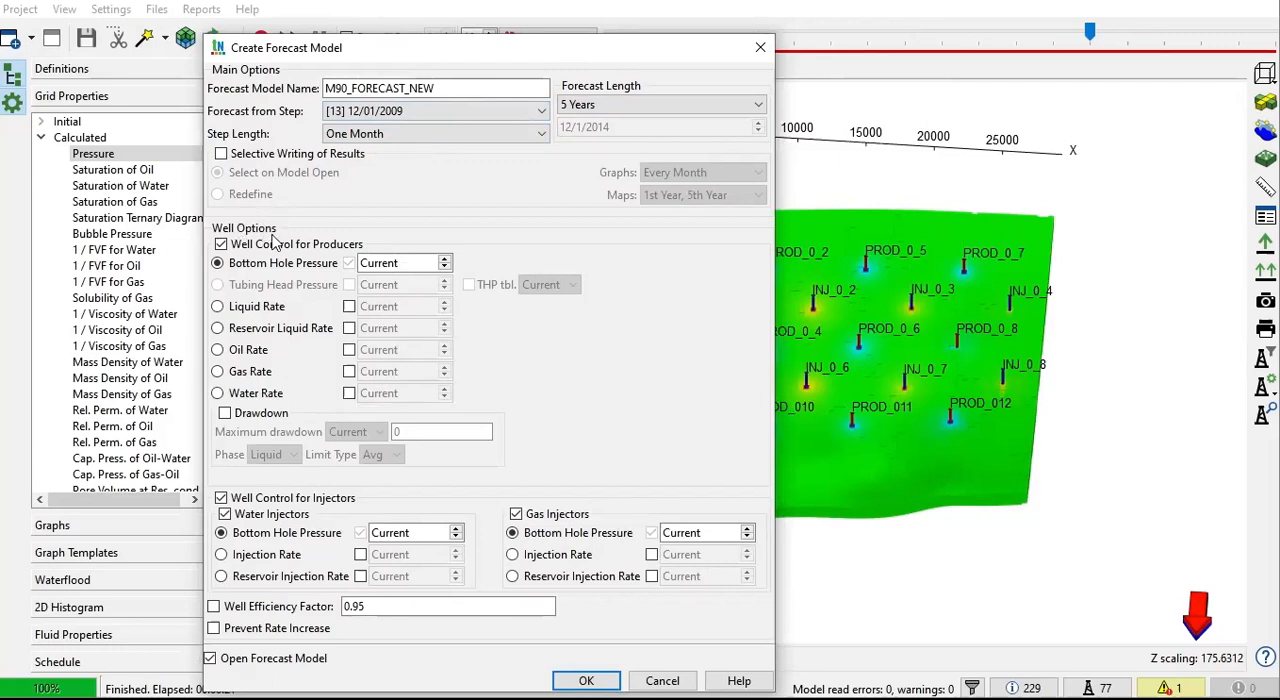
pyautogui.moveTo(350, 234)
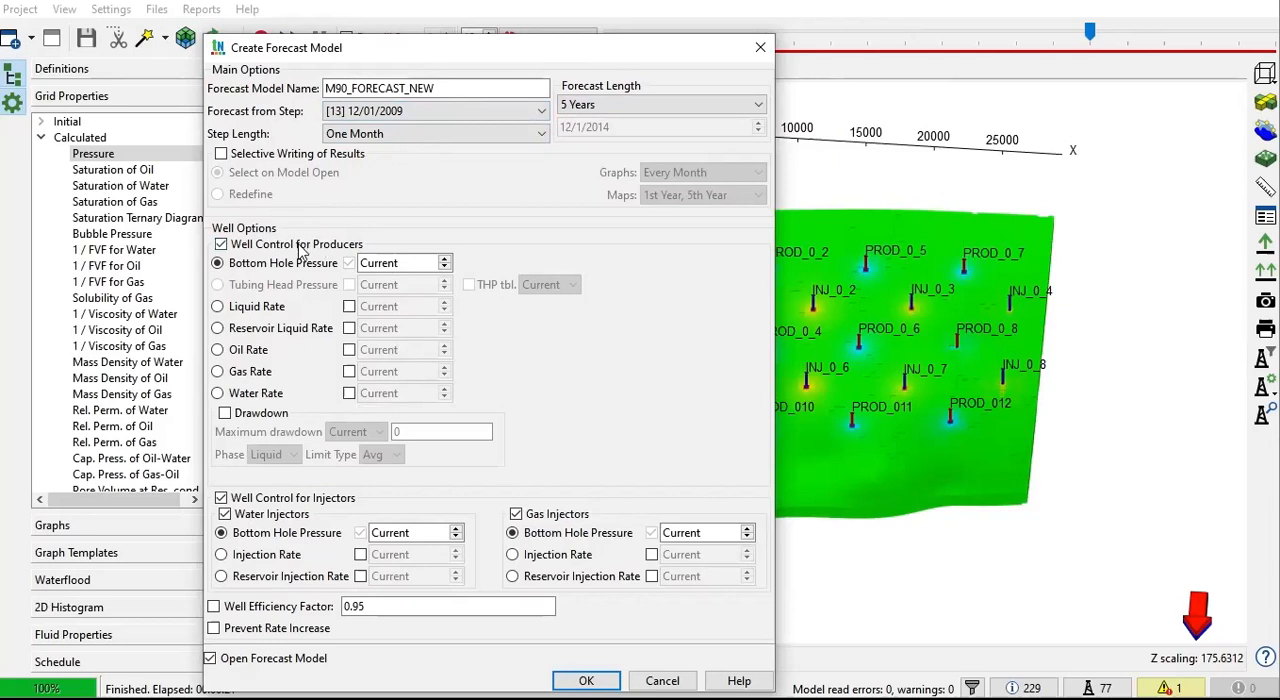
pyautogui.moveTo(344, 244)
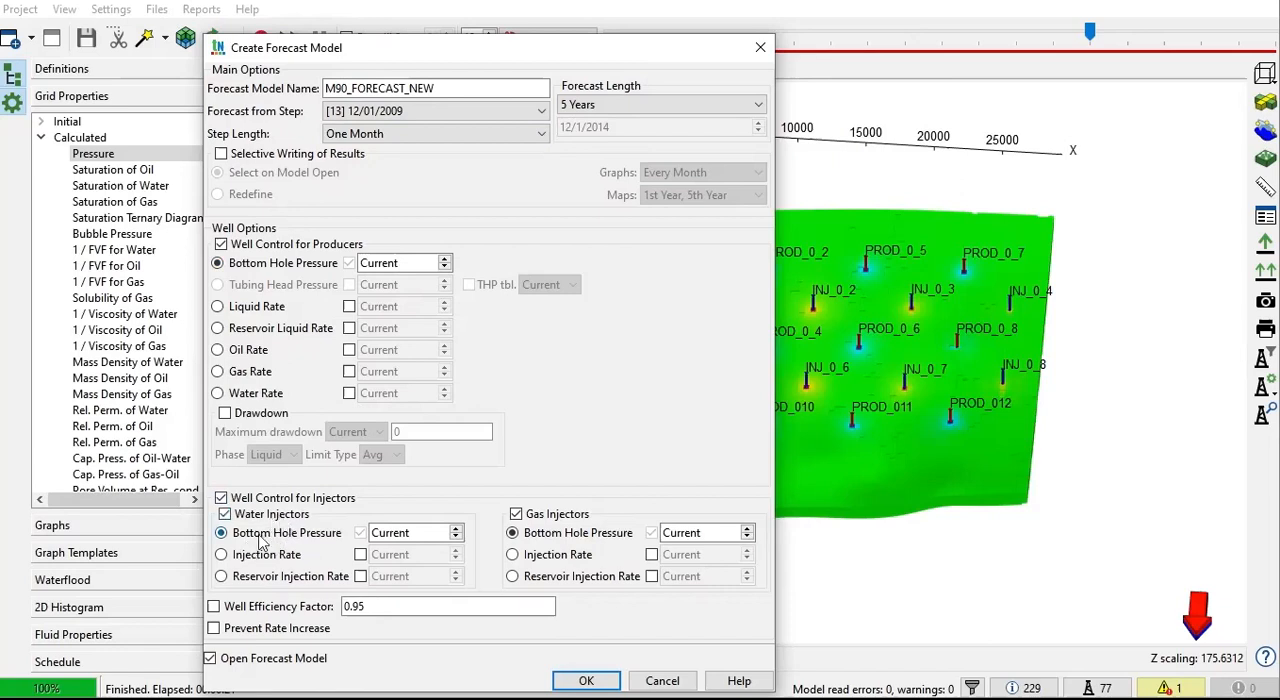
pyautogui.moveTo(276, 544)
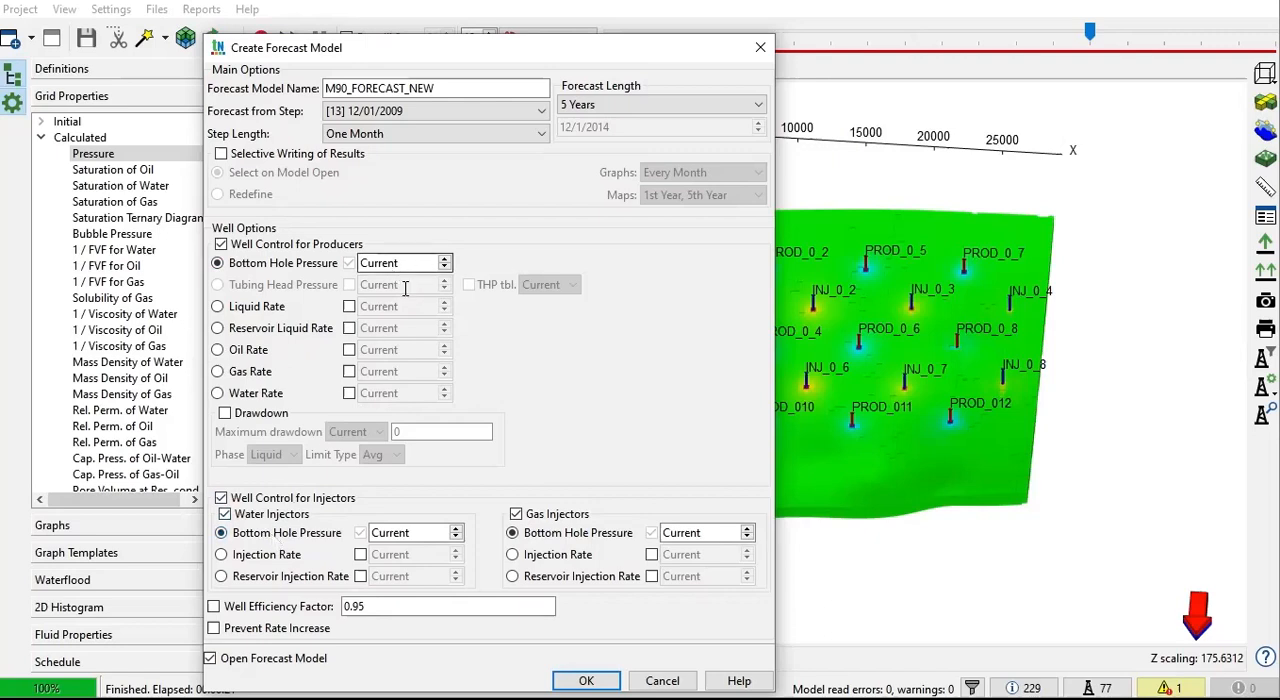
pyautogui.moveTo(448, 280)
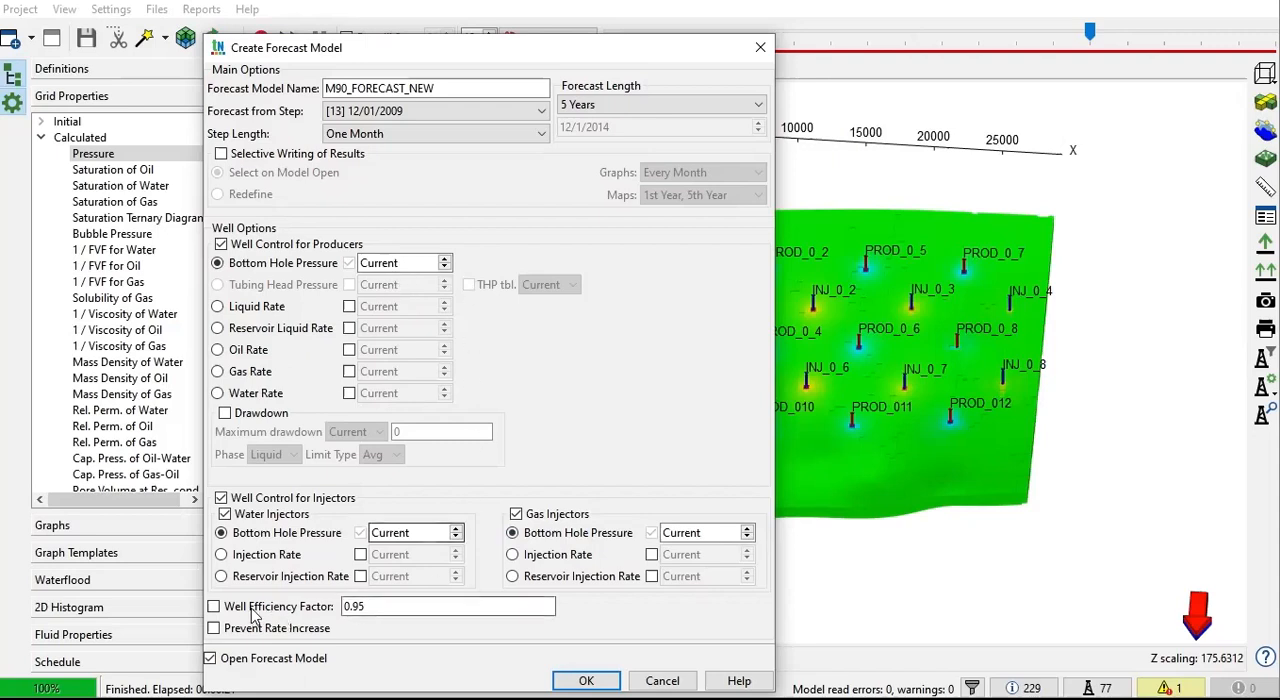
pyautogui.moveTo(296, 612)
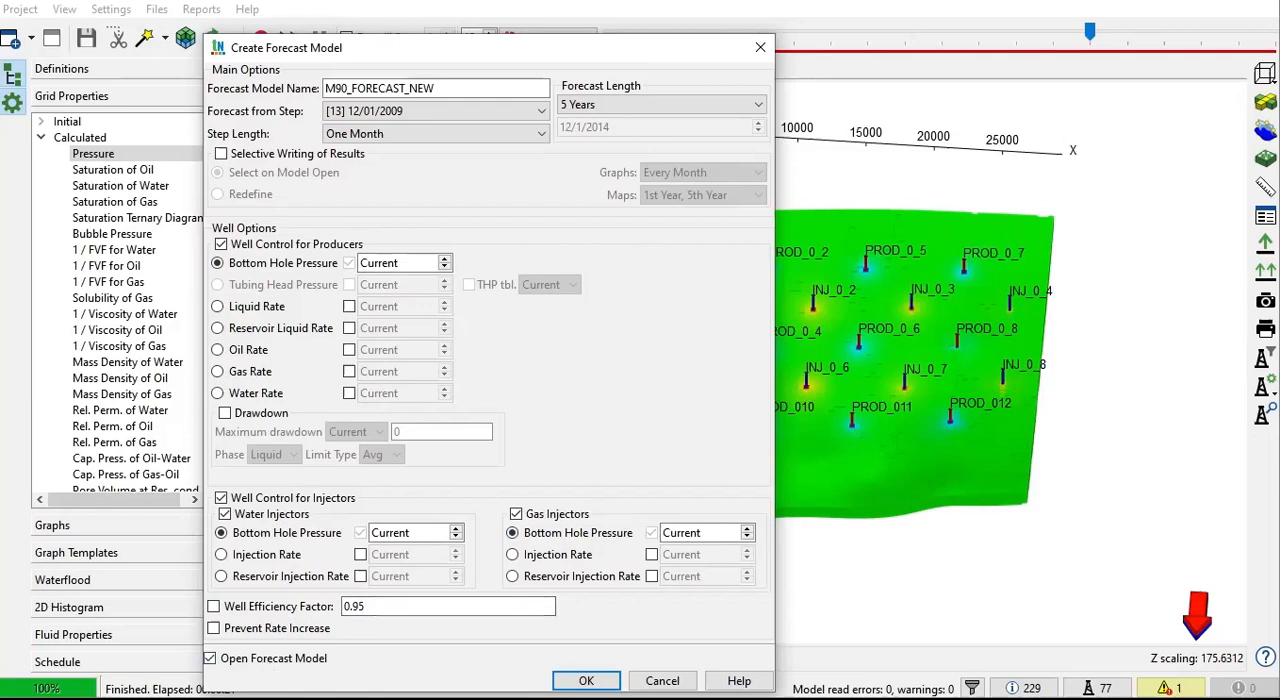
pyautogui.moveTo(524, 664)
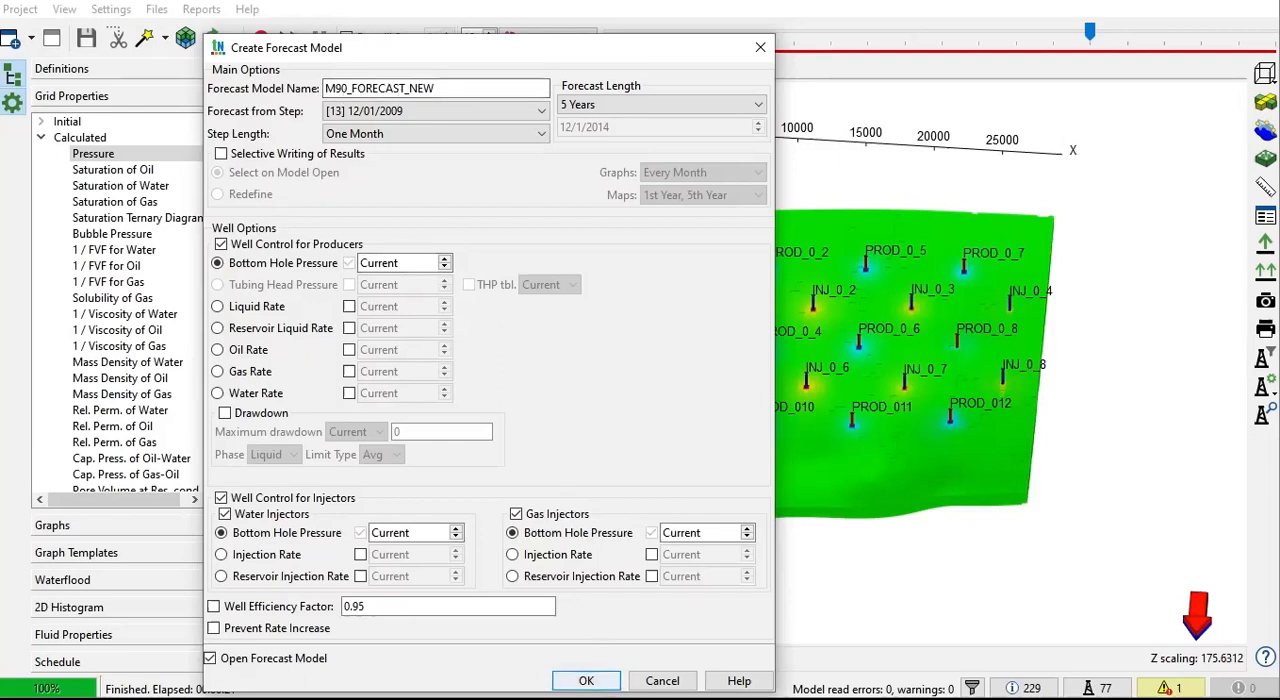
# Step: Confirm the dialog to generate and open the forecast model at step 13
pyautogui.click(586, 680)
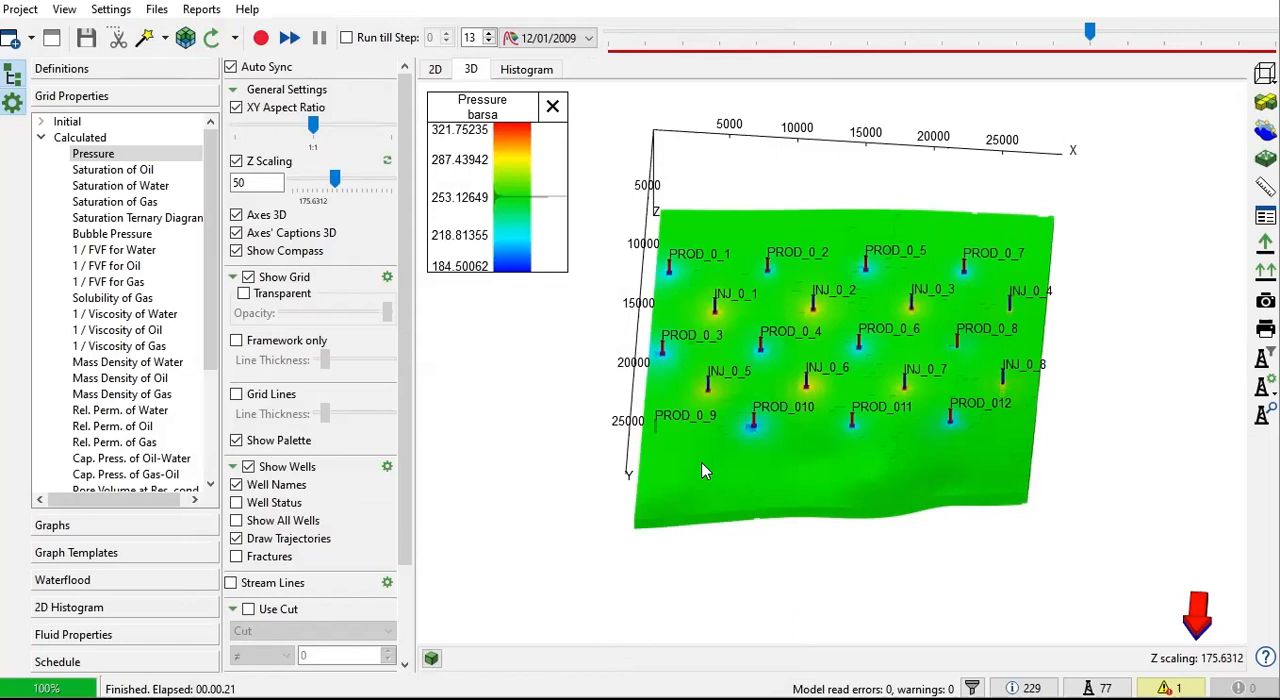
pyautogui.moveTo(976, 160)
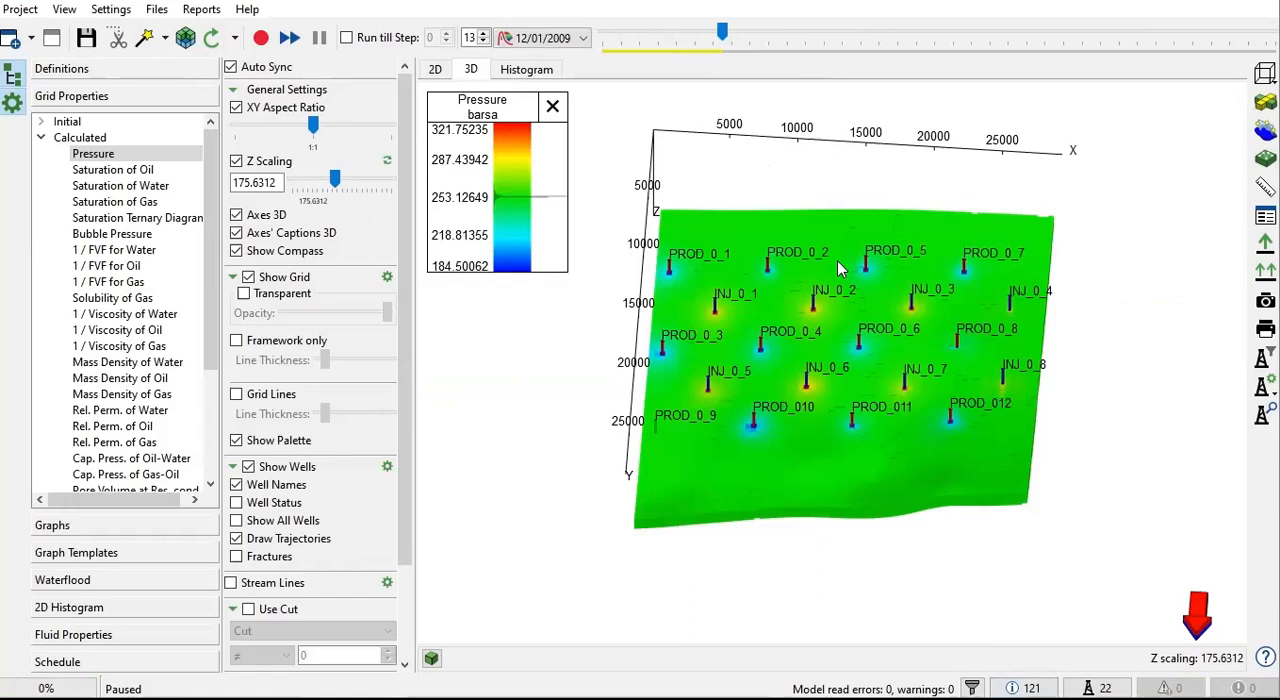
pyautogui.moveTo(656, 72)
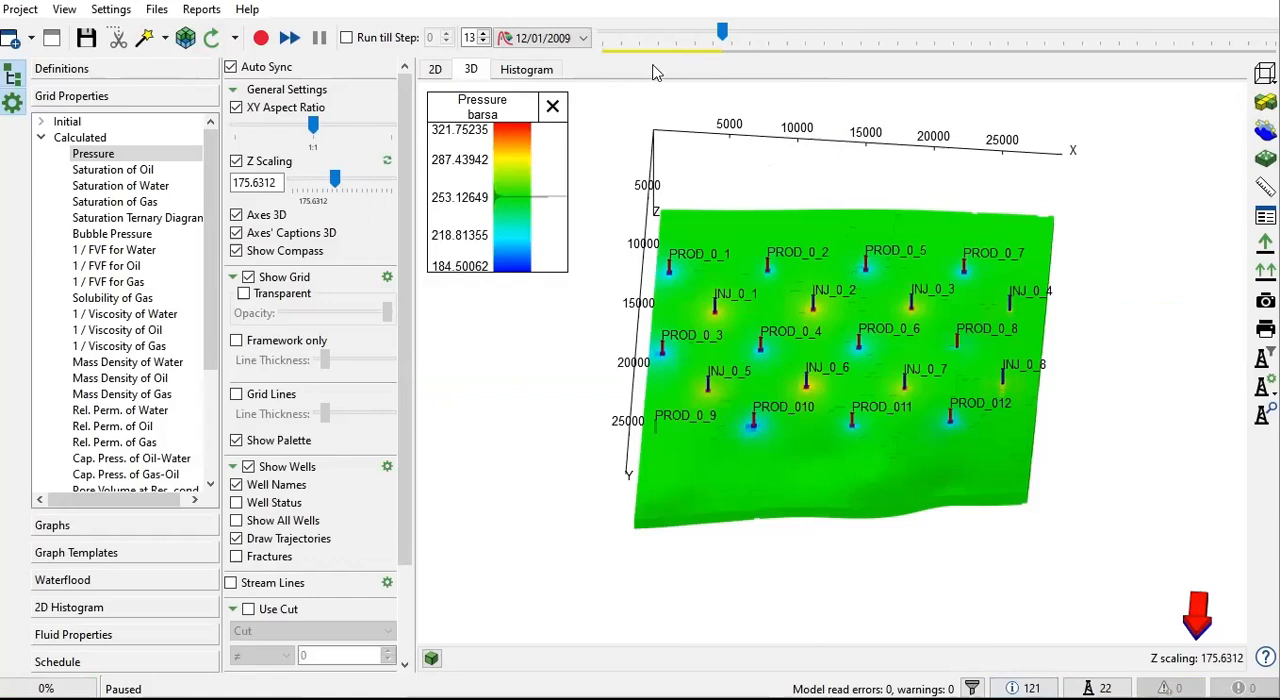
pyautogui.moveTo(584, 58)
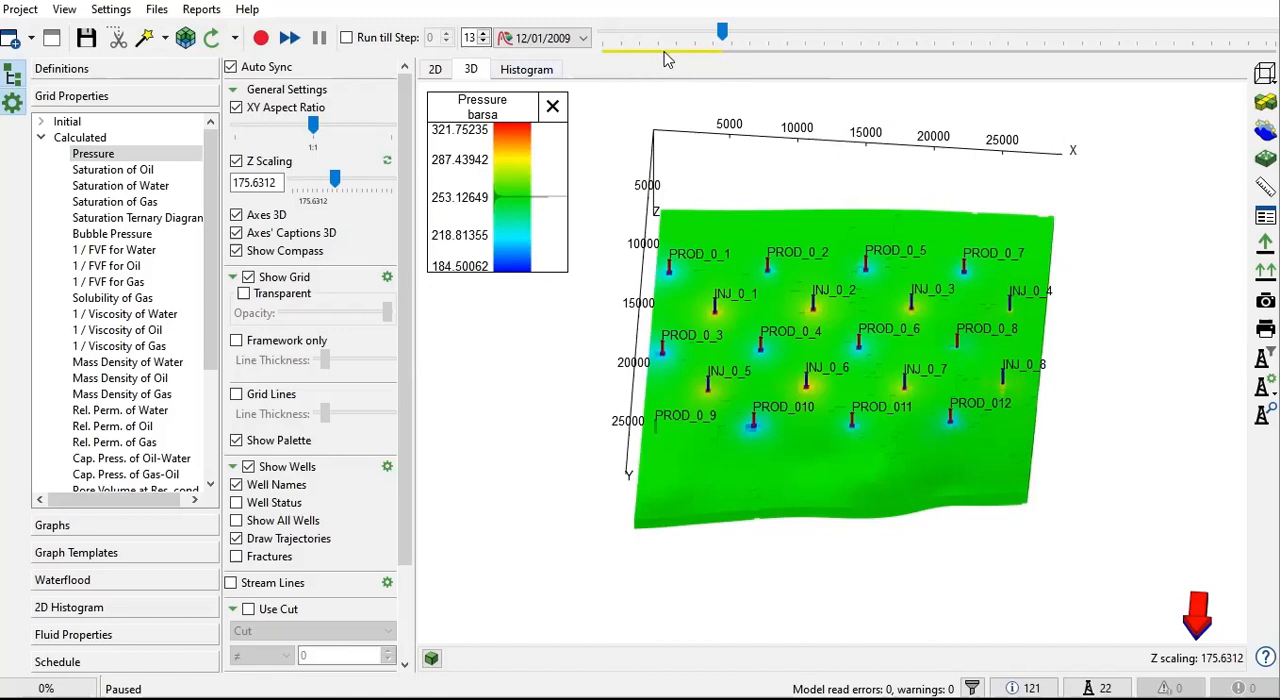
pyautogui.moveTo(672, 64)
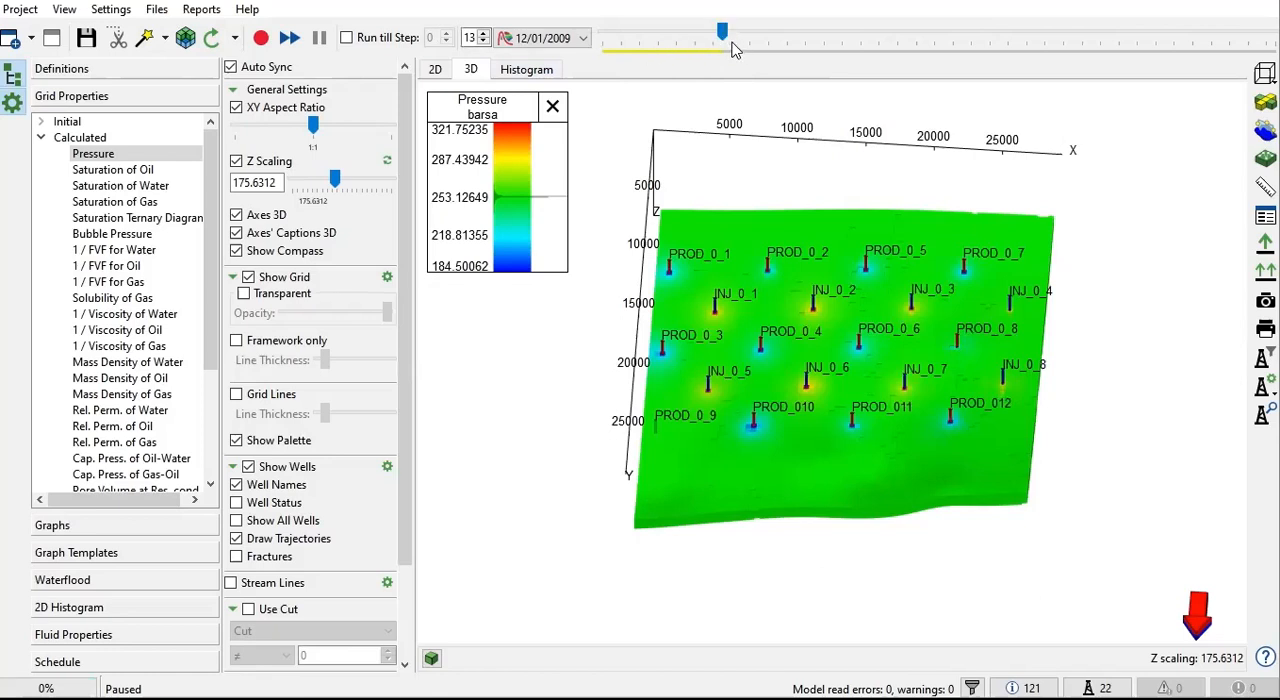
pyautogui.moveTo(656, 60)
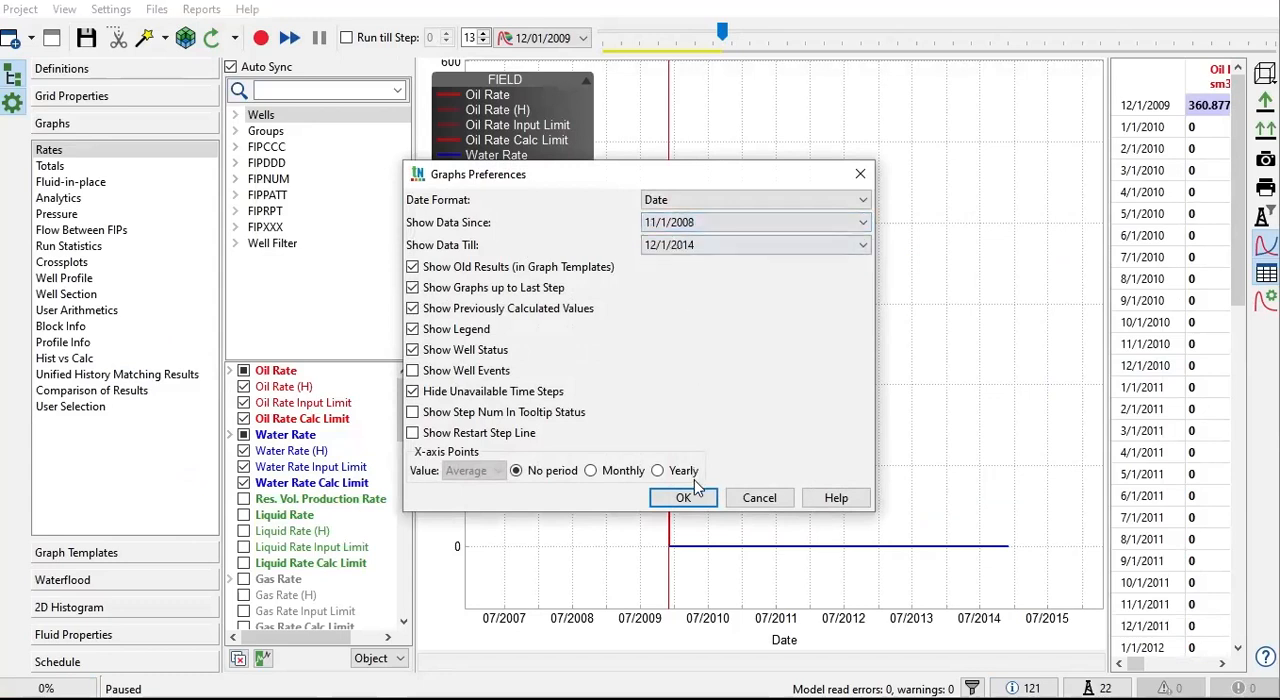
# Step: Accept the graph preferences to show field rates through 2014, then list the model's files
pyautogui.click(684, 496)
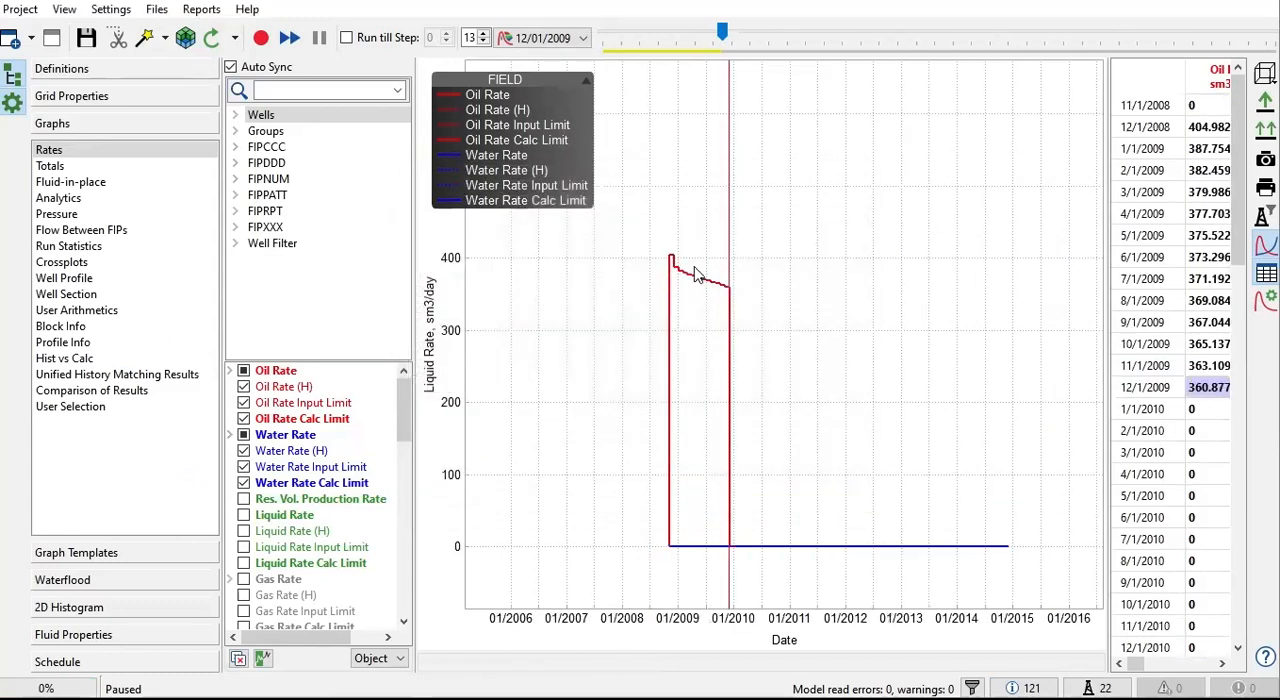
pyautogui.moveTo(688, 278)
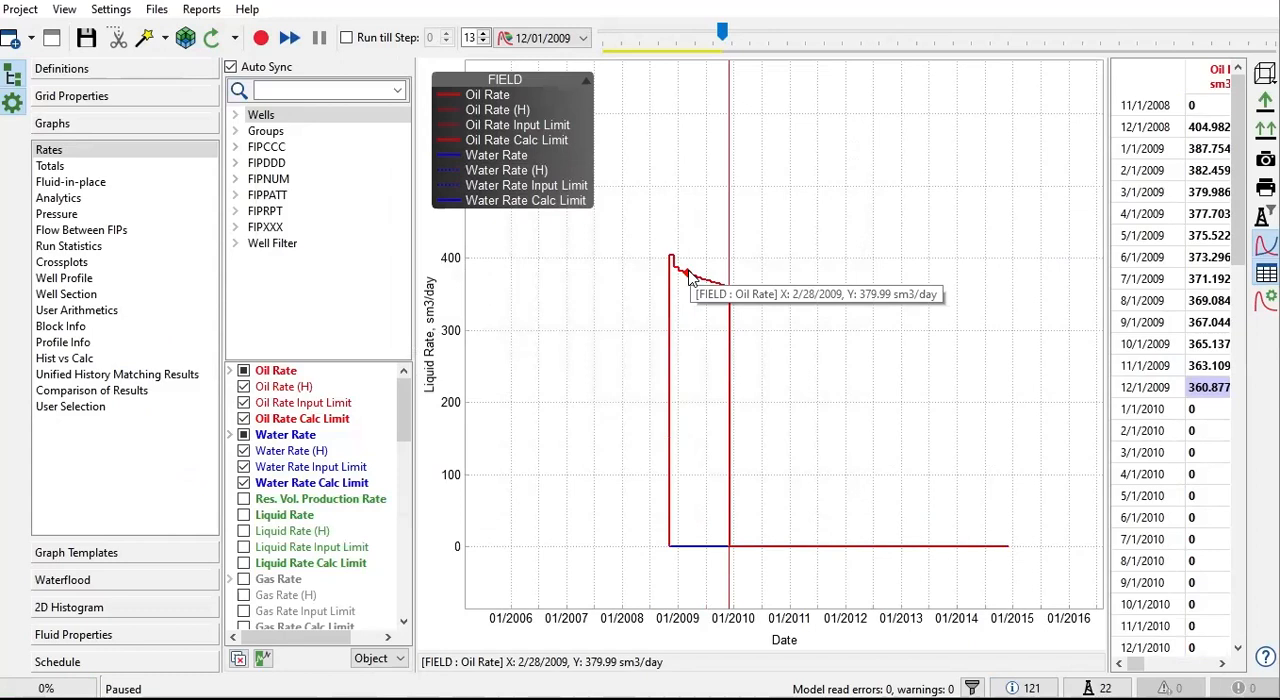
pyautogui.click(156, 8)
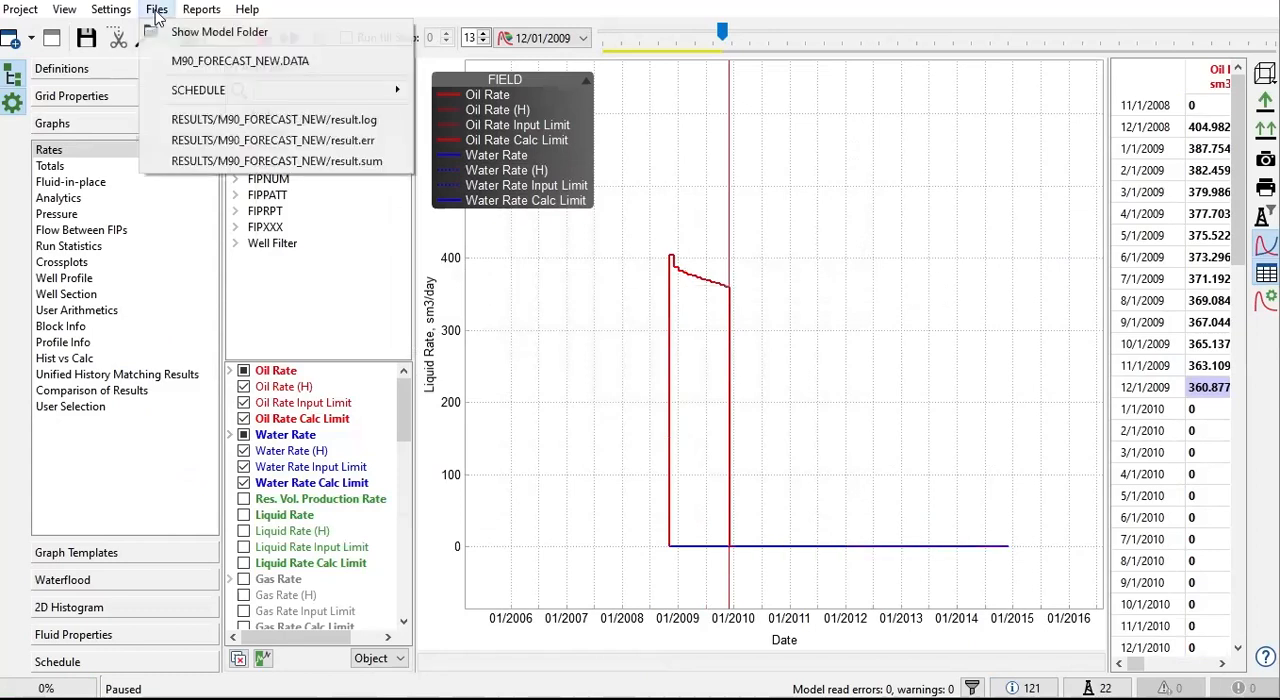
pyautogui.moveTo(240, 60)
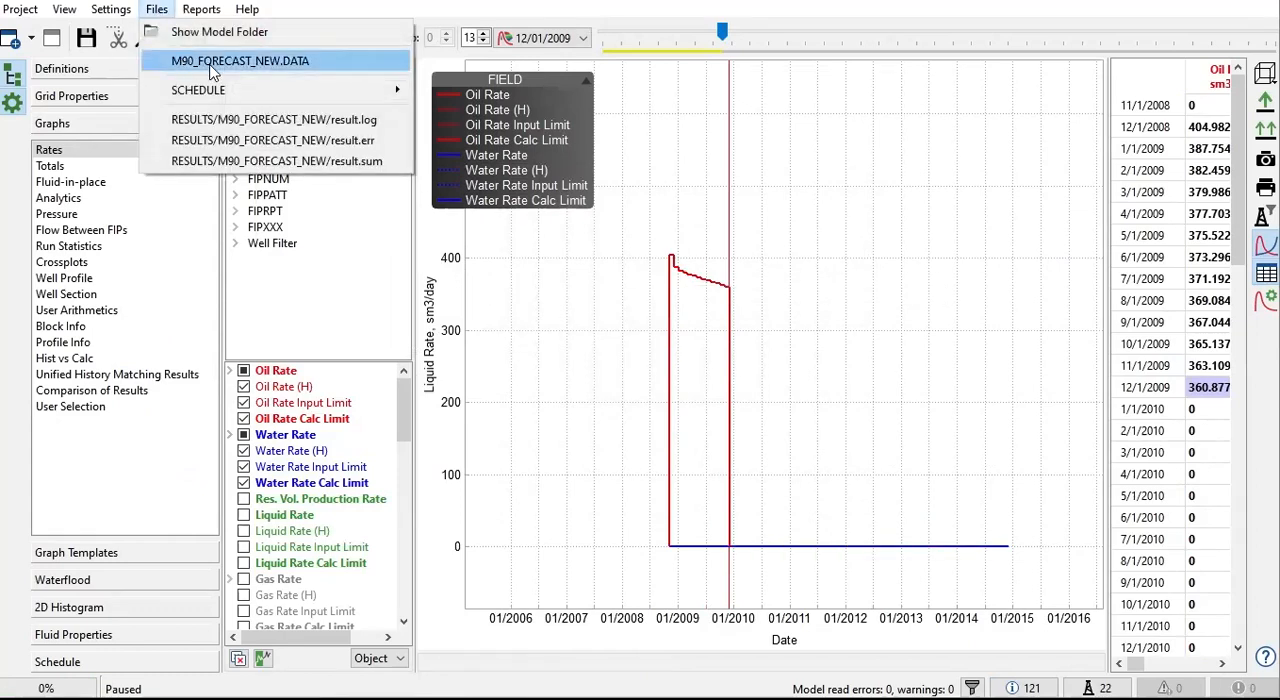
pyautogui.moveTo(294, 78)
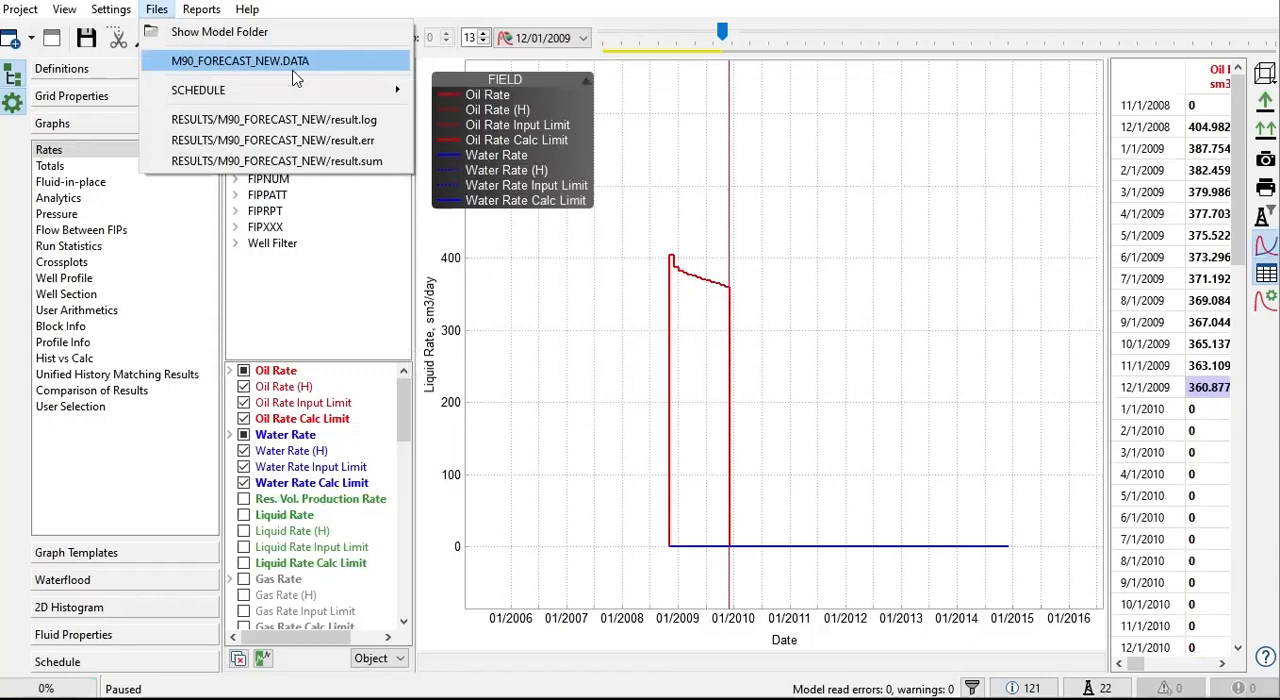
# Step: View M90_FORECAST_NEW.DATA in Notepad, picking out RESTART 'M90' and step 13
pyautogui.click(240, 60)
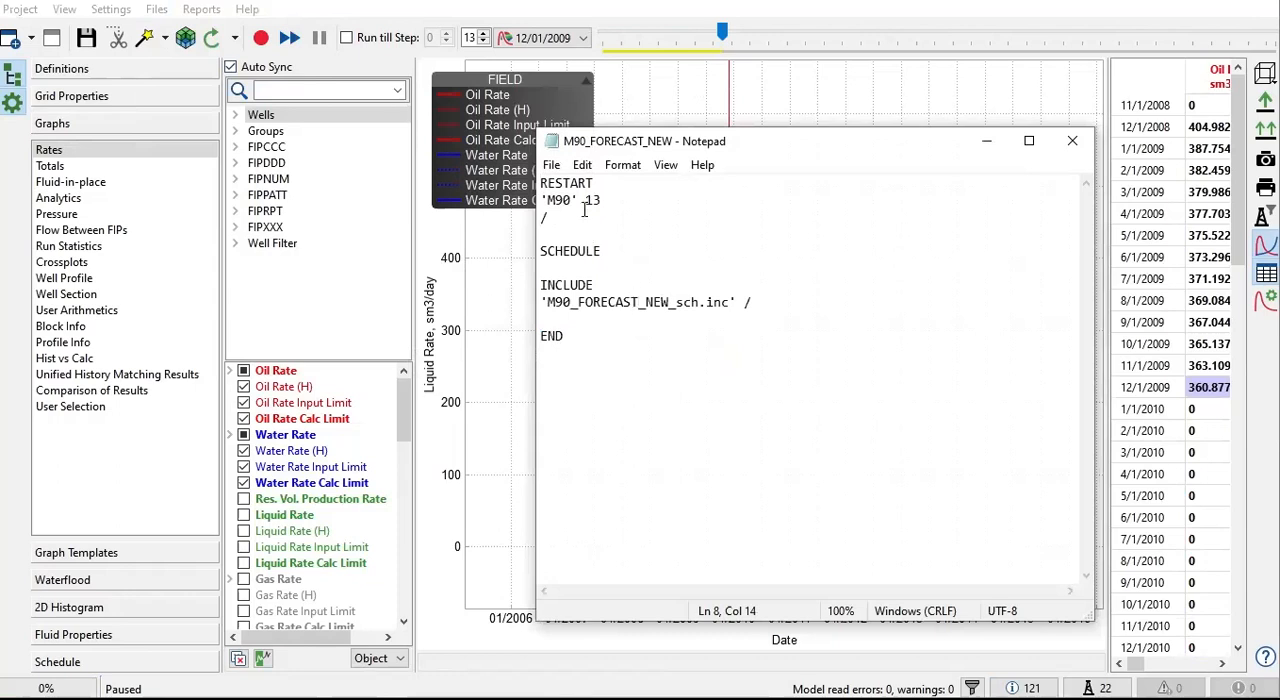
pyautogui.doubleClick(566, 184)
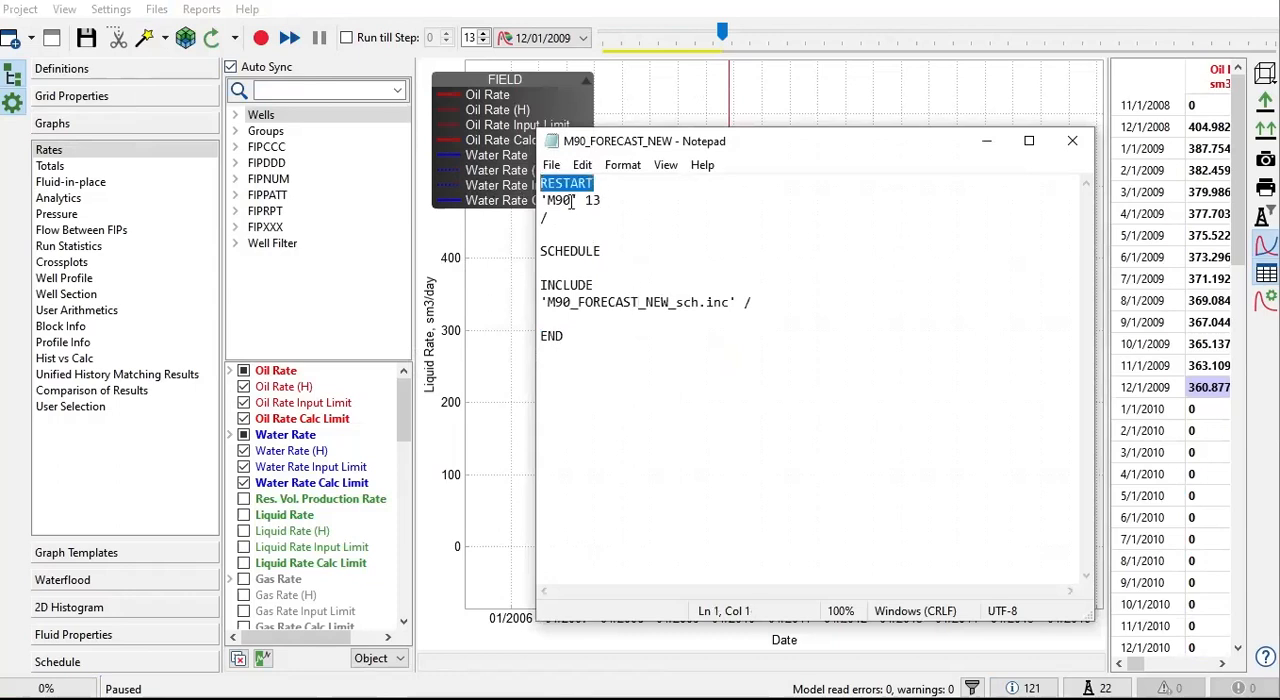
pyautogui.click(576, 200)
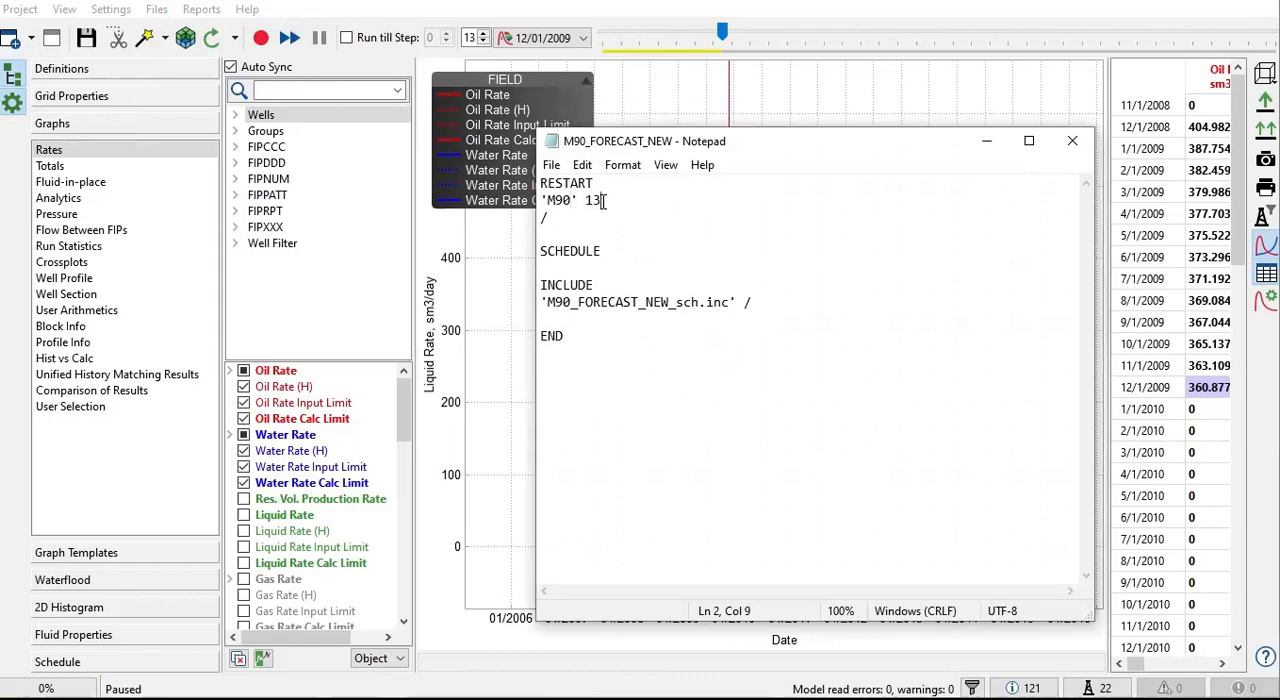
pyautogui.doubleClick(592, 200)
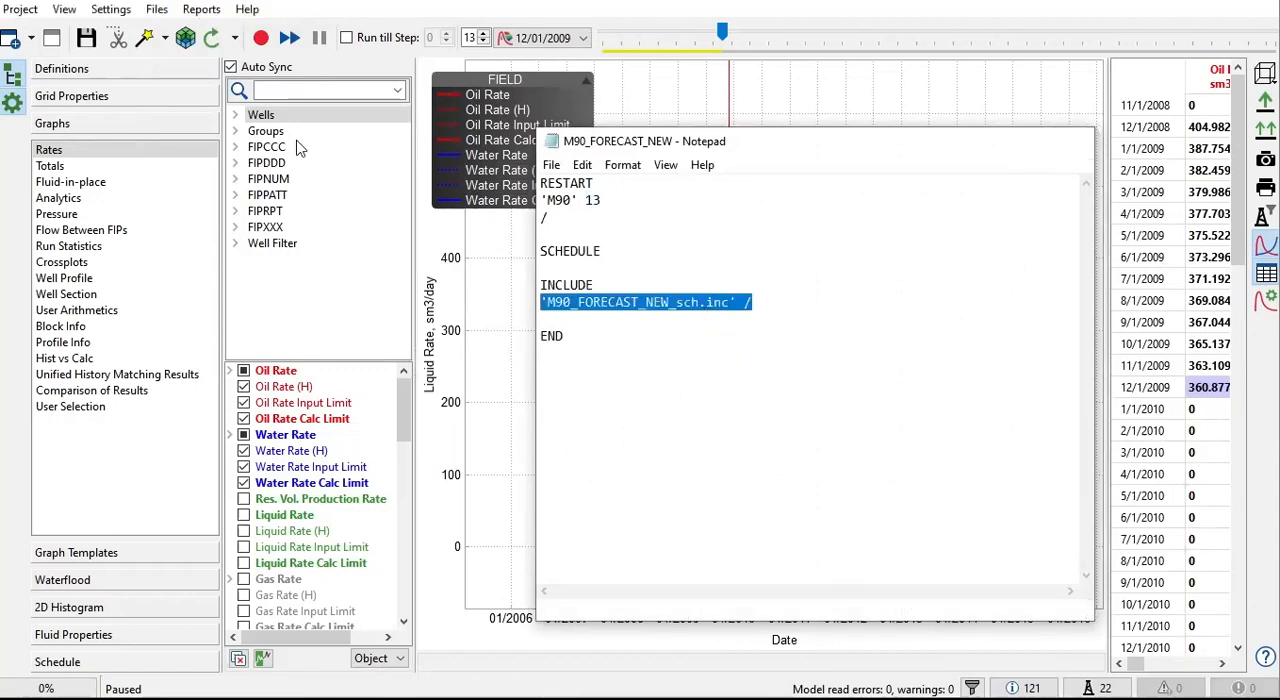
pyautogui.click(156, 8)
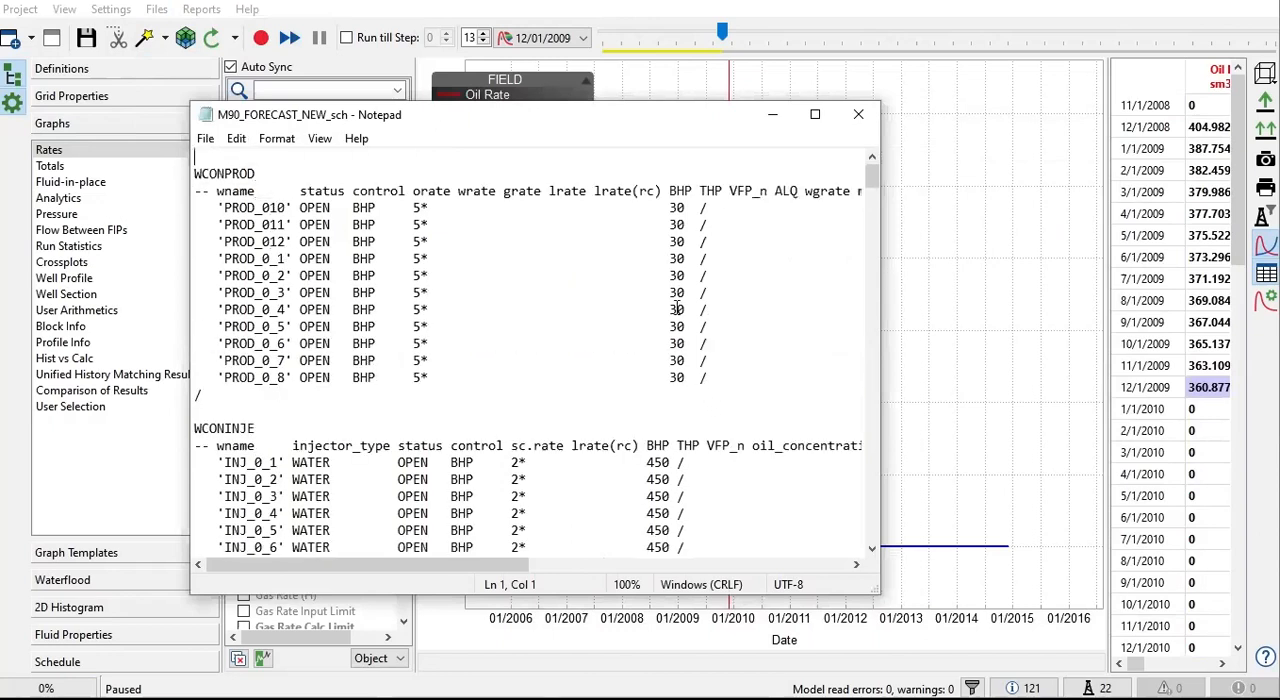
pyautogui.moveTo(576, 394)
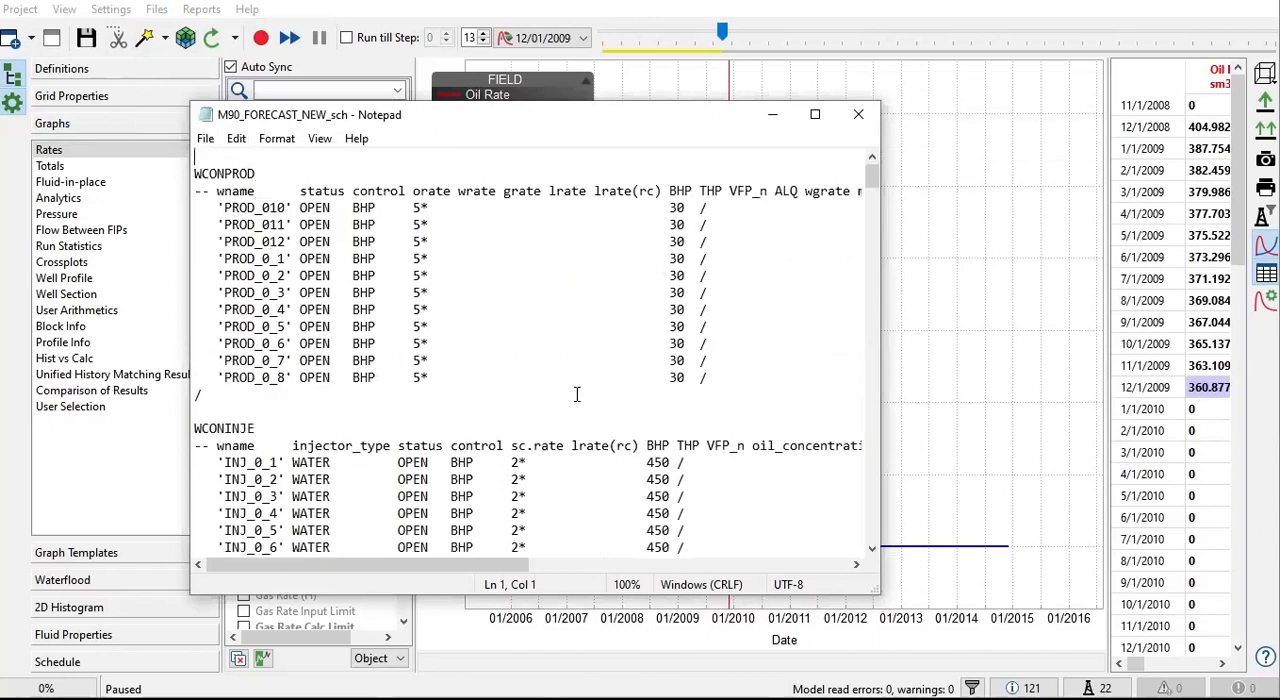
# Step: Scroll the schedule file through monthly DATES entries to 01 DEC 2014
pyautogui.scroll(-3)
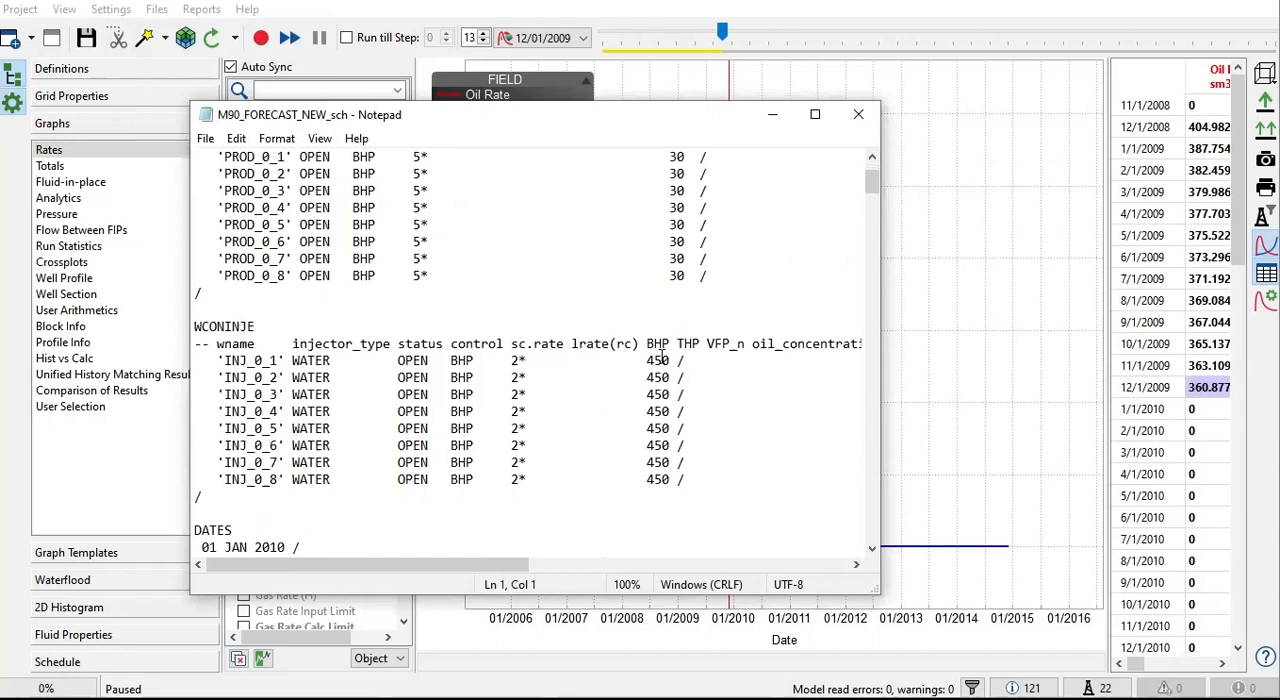
pyautogui.scroll(-3)
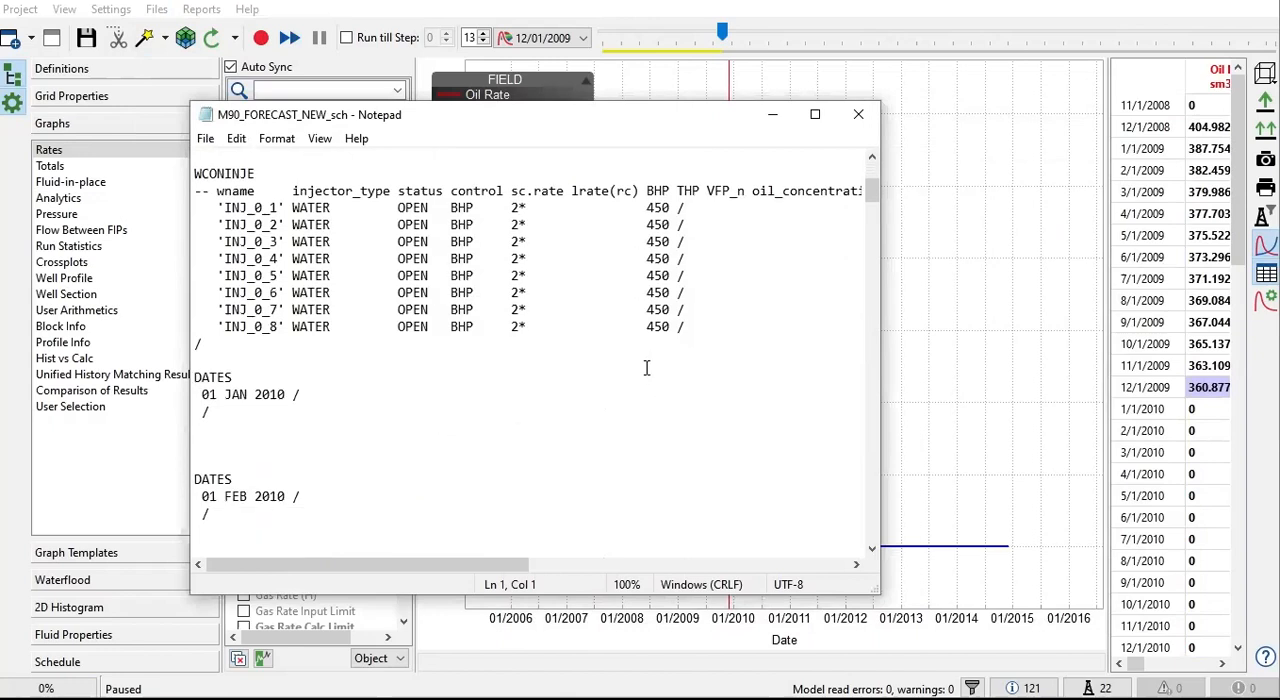
pyautogui.scroll(-3)
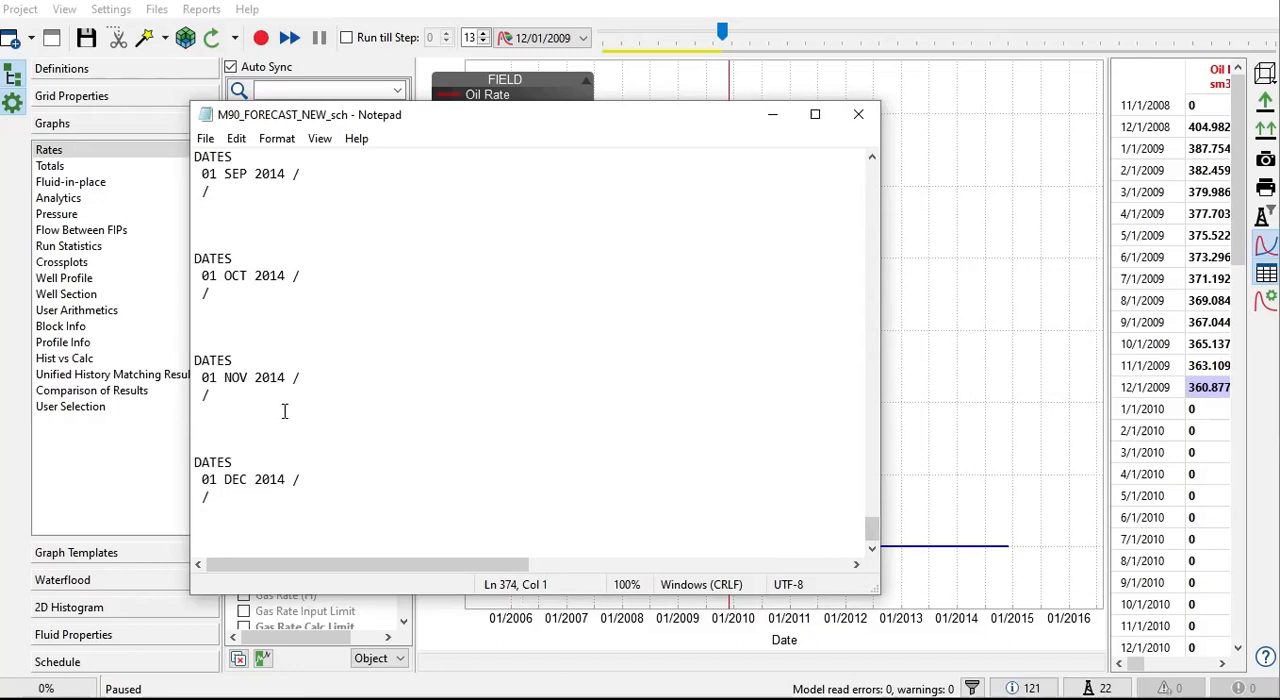
pyautogui.moveTo(290, 418)
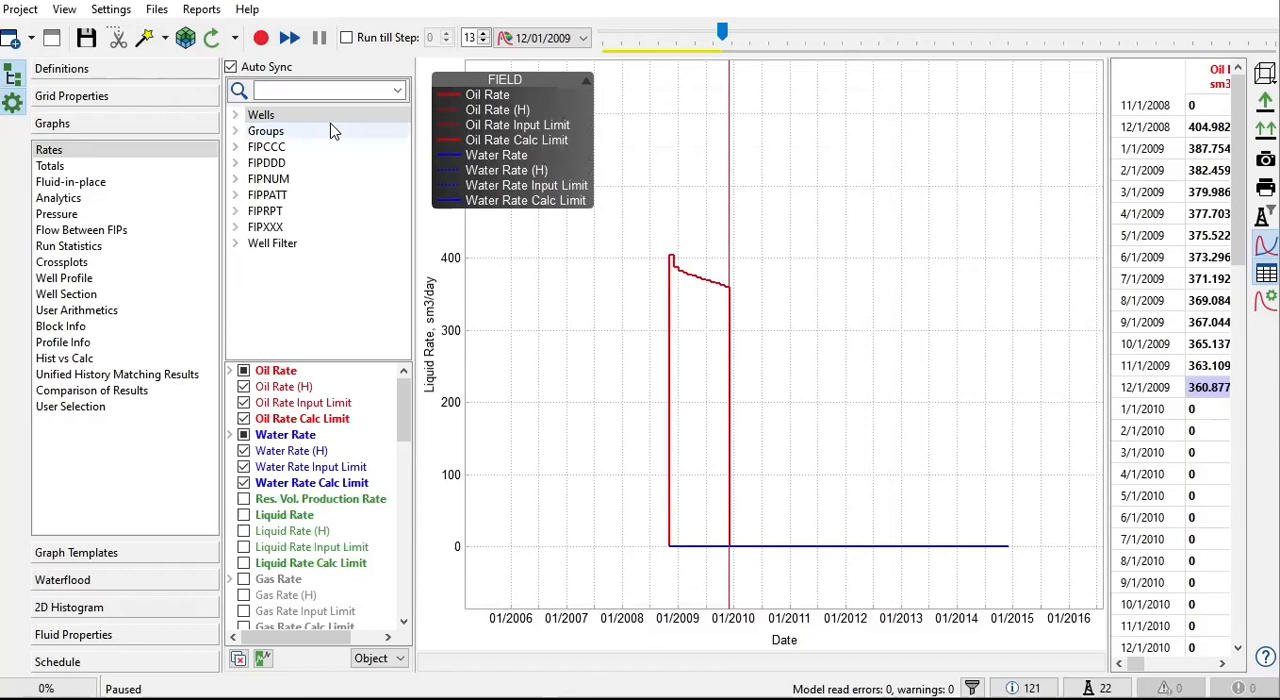
pyautogui.moveTo(156, 8)
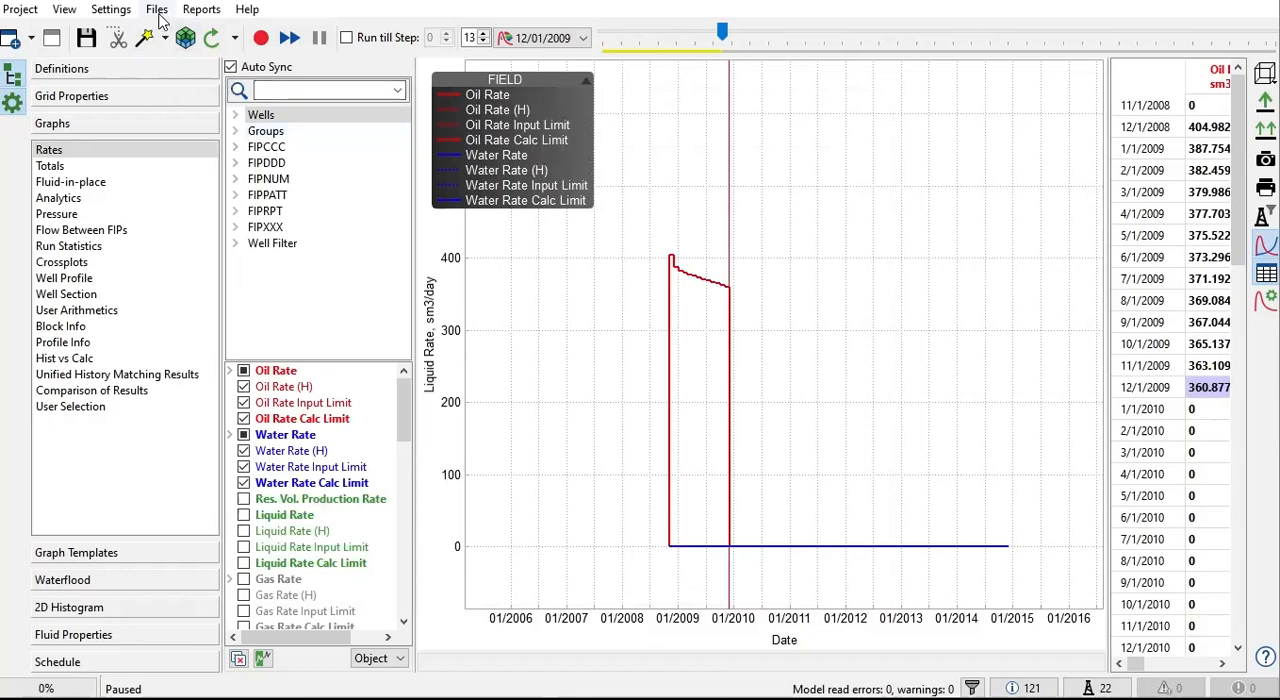
pyautogui.moveTo(312, 78)
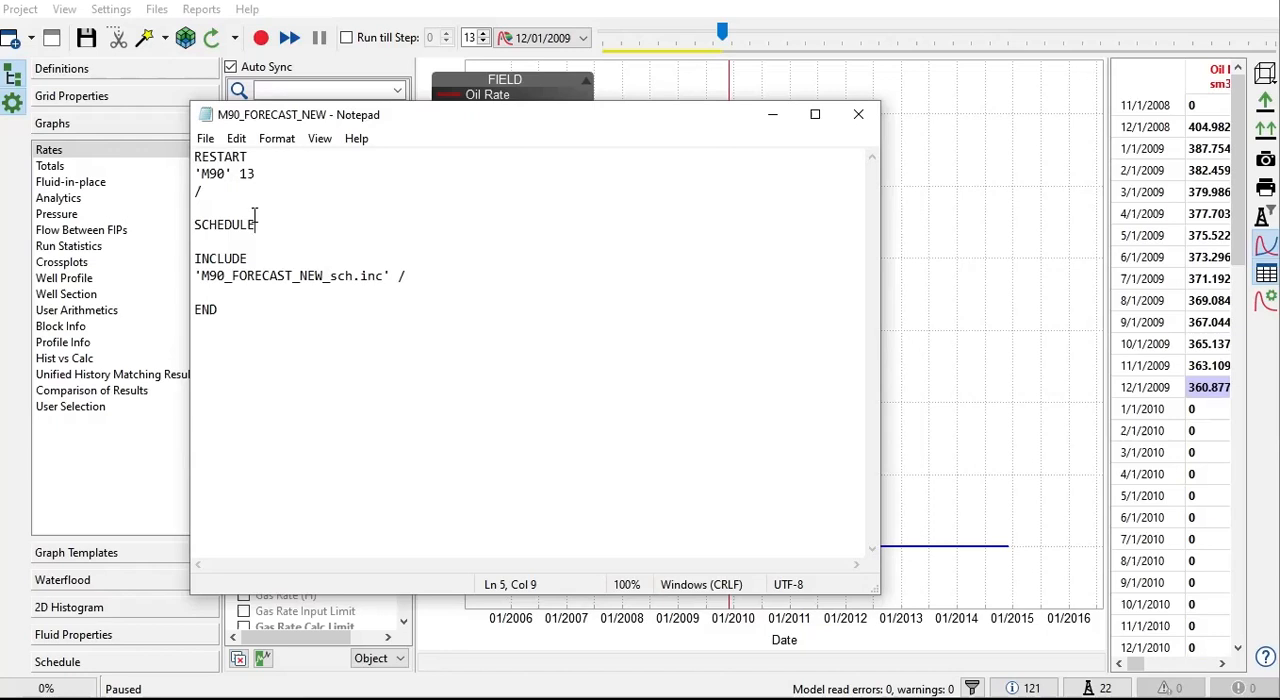
pyautogui.moveTo(904, 136)
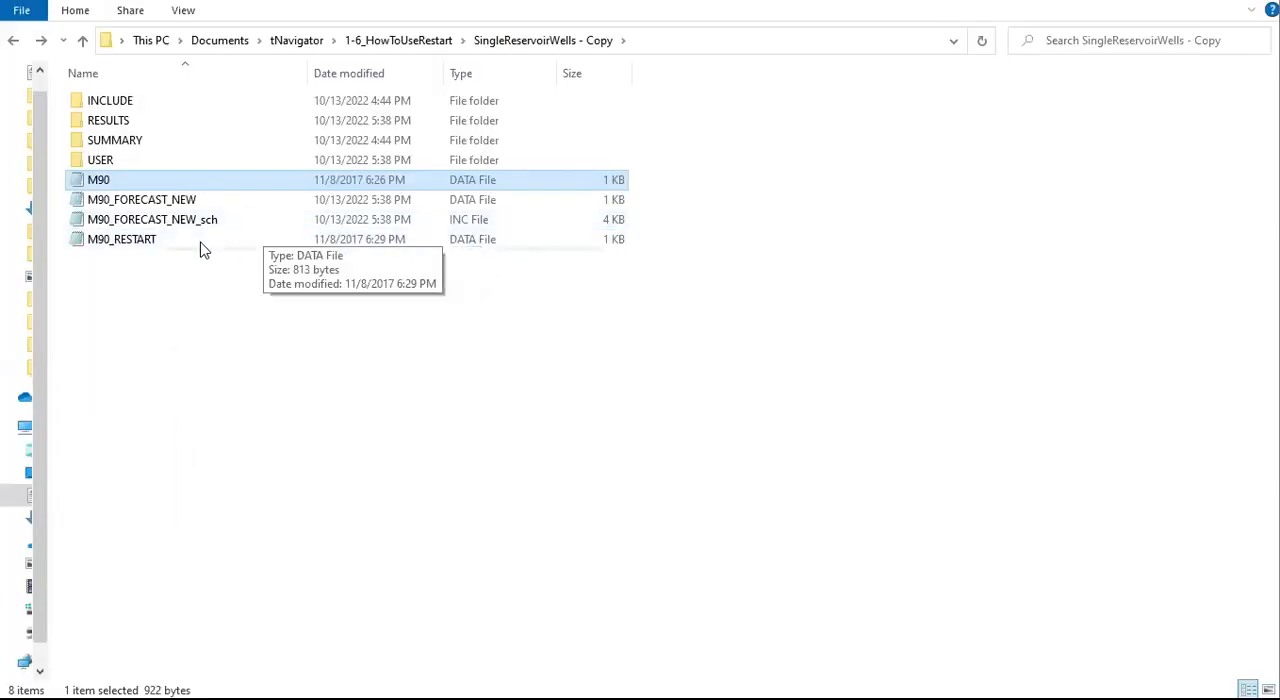
# Step: Check the M90 file types in Explorer and load M90_FORECAST_NEW into Notepad
pyautogui.click(140, 200)
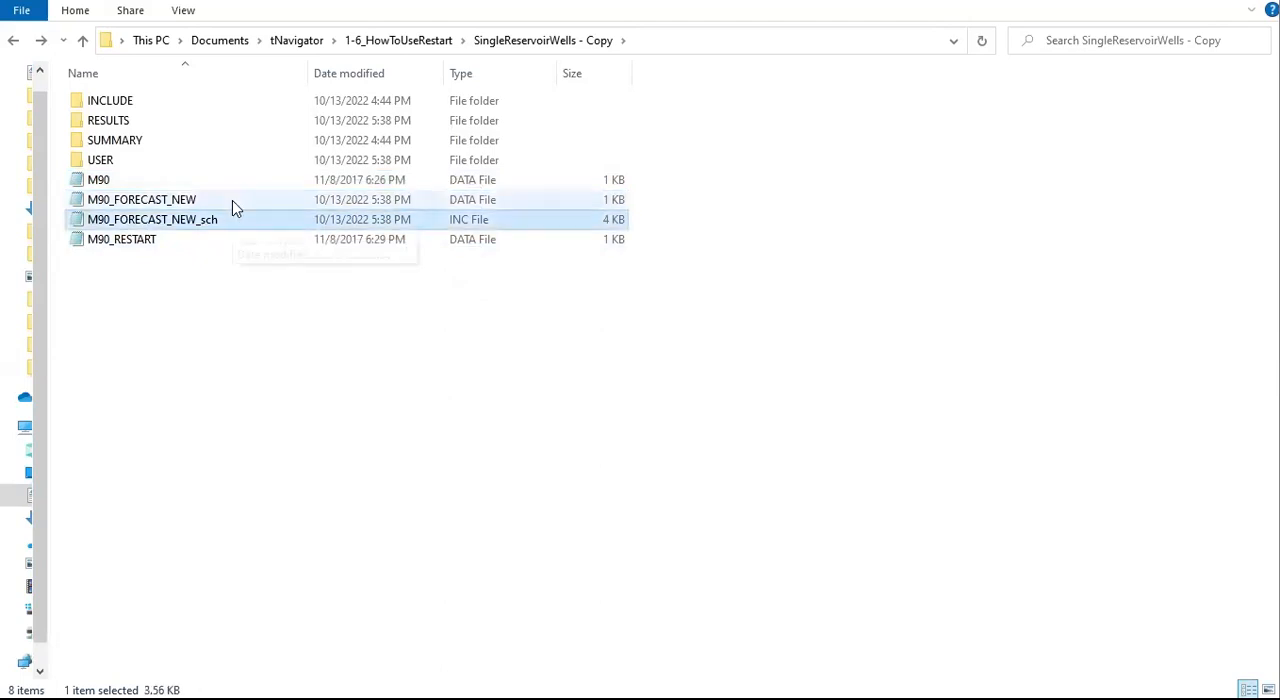
pyautogui.click(140, 200)
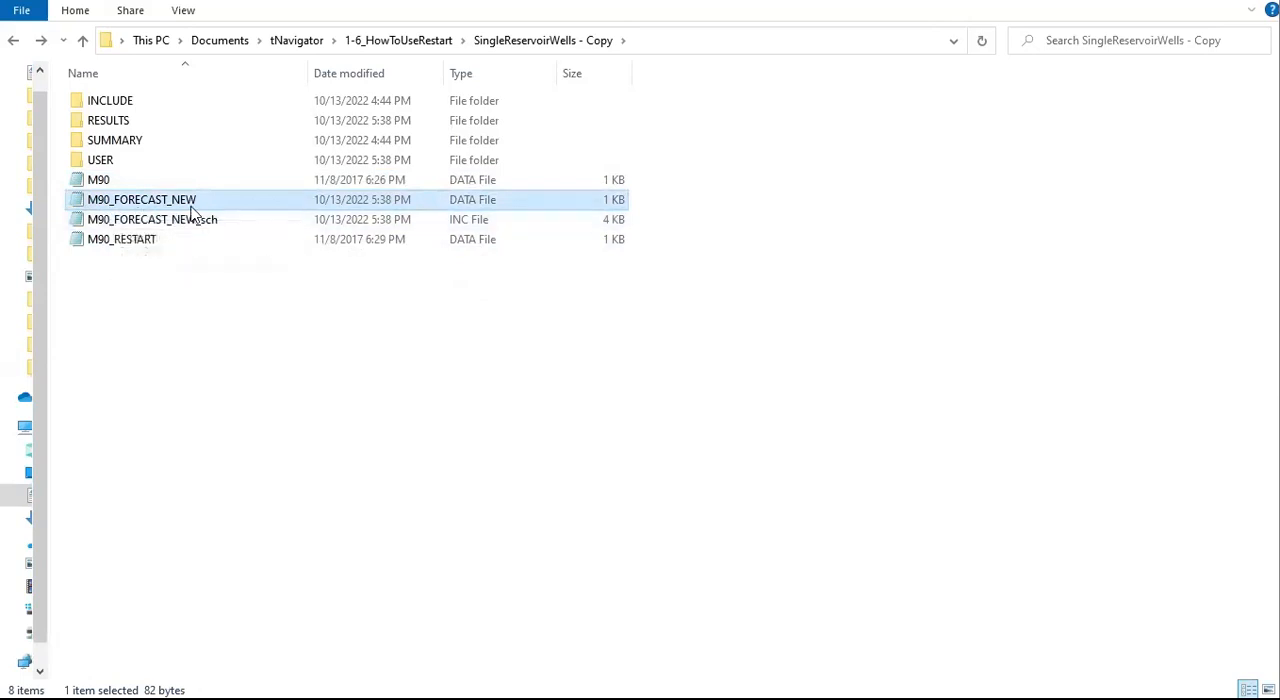
pyautogui.moveTo(210, 200)
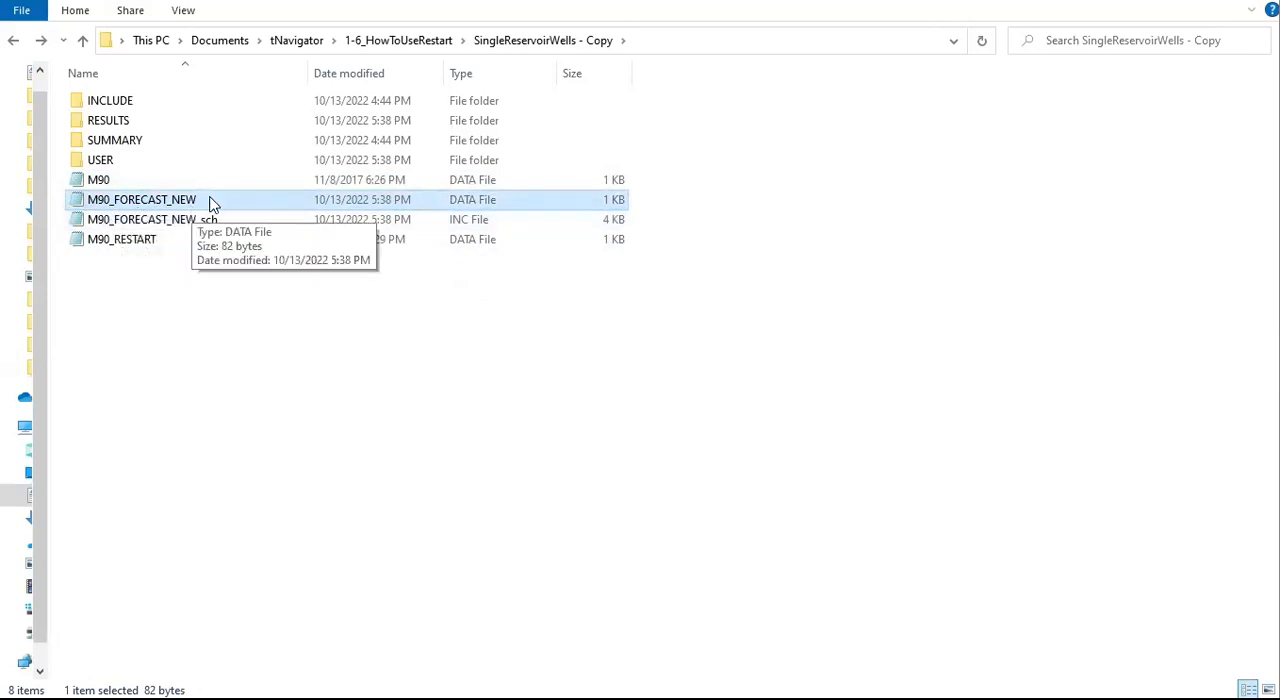
pyautogui.moveTo(224, 192)
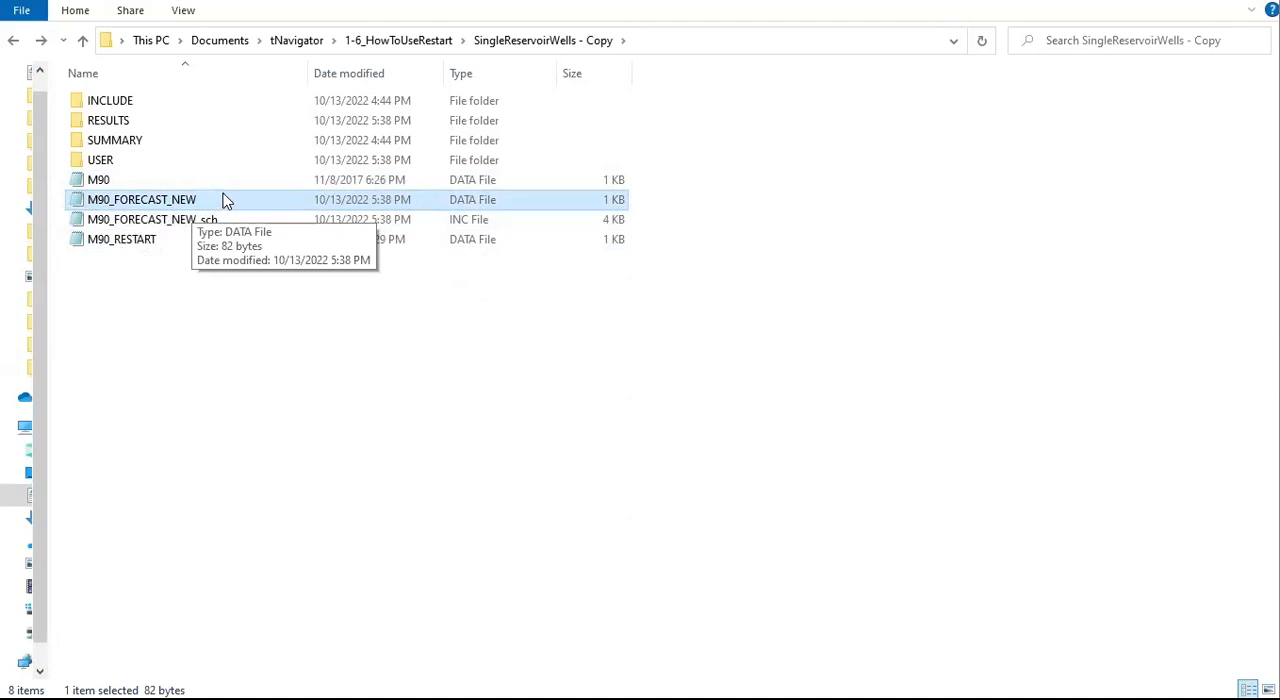
pyautogui.click(152, 218)
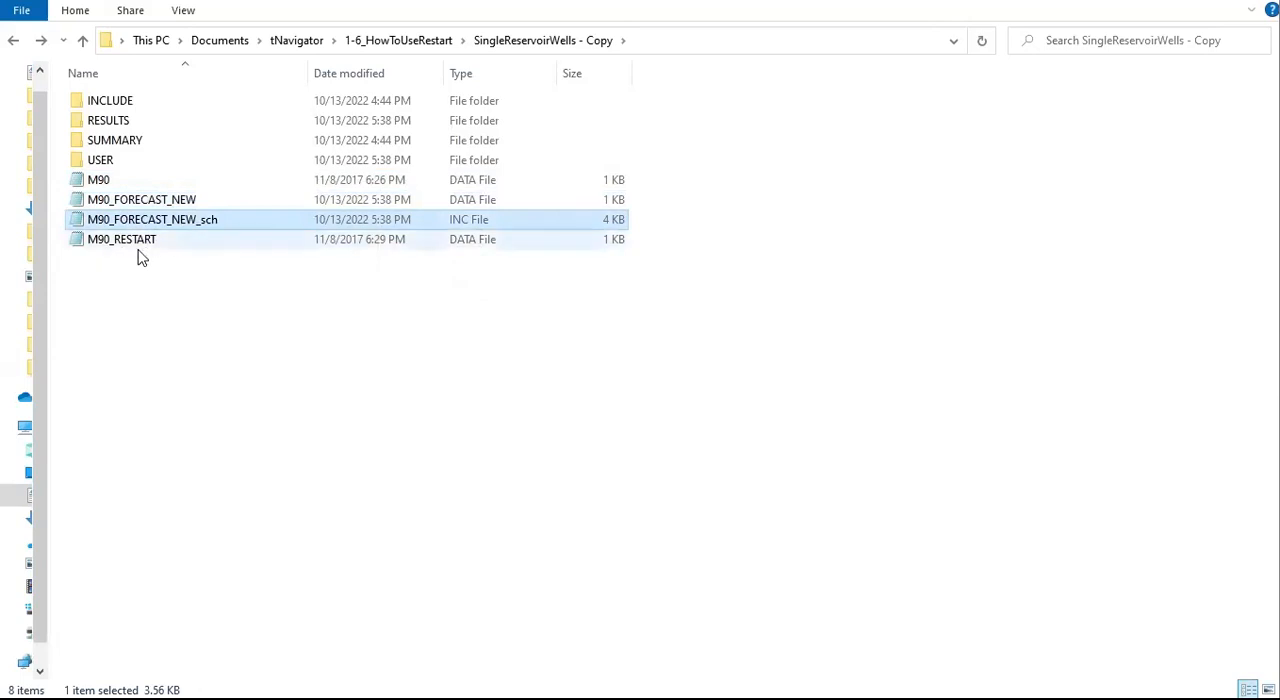
pyautogui.moveTo(120, 240)
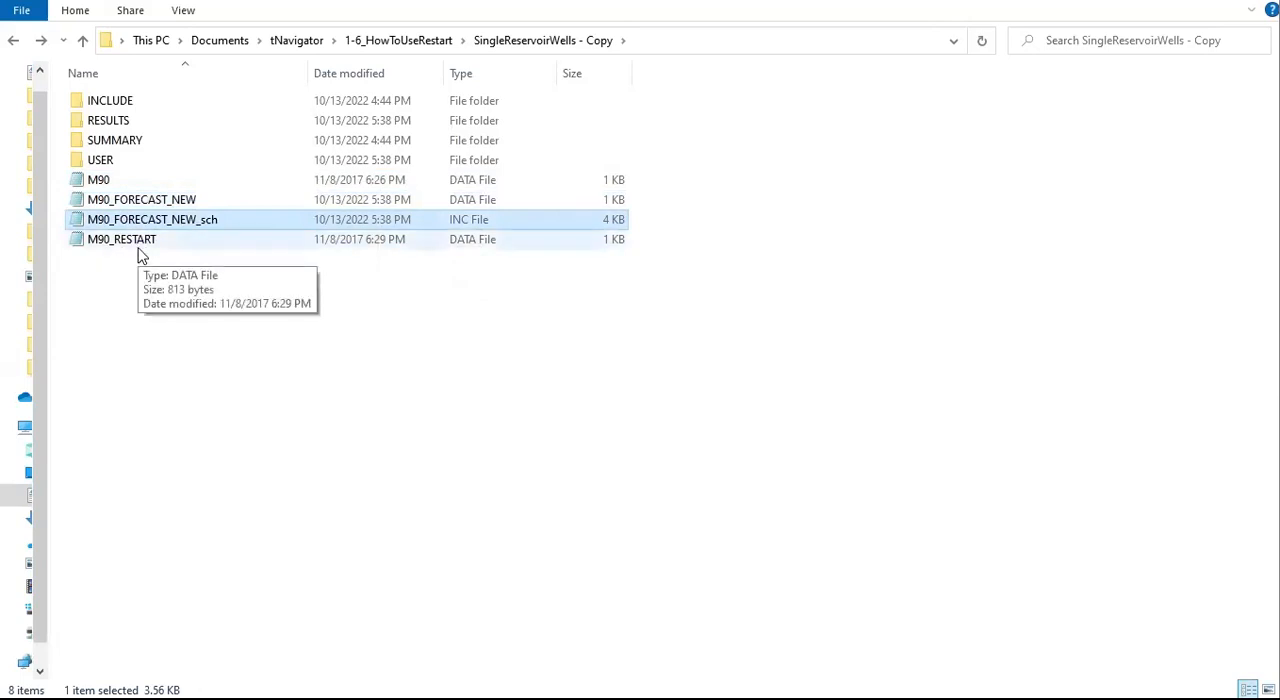
pyautogui.click(120, 240)
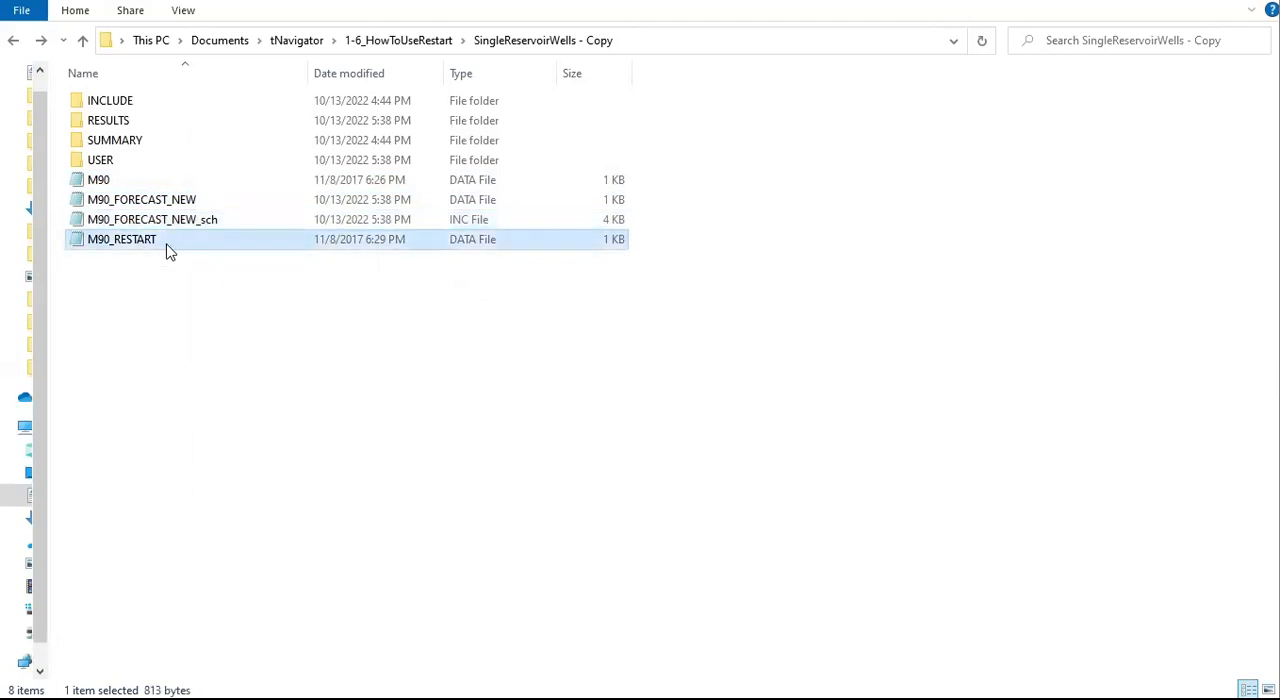
pyautogui.doubleClick(120, 240)
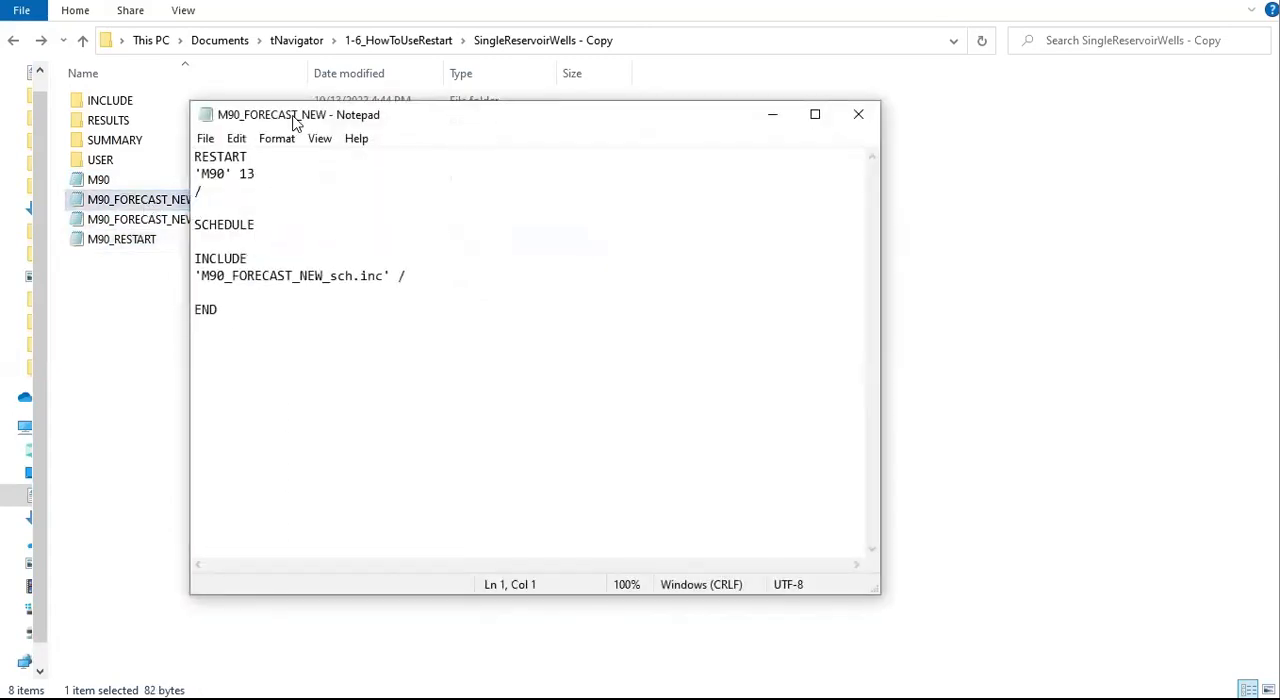
# Step: Load M90_RESTART in a second Notepad and select all of the forecast file's text
pyautogui.click(856, 114)
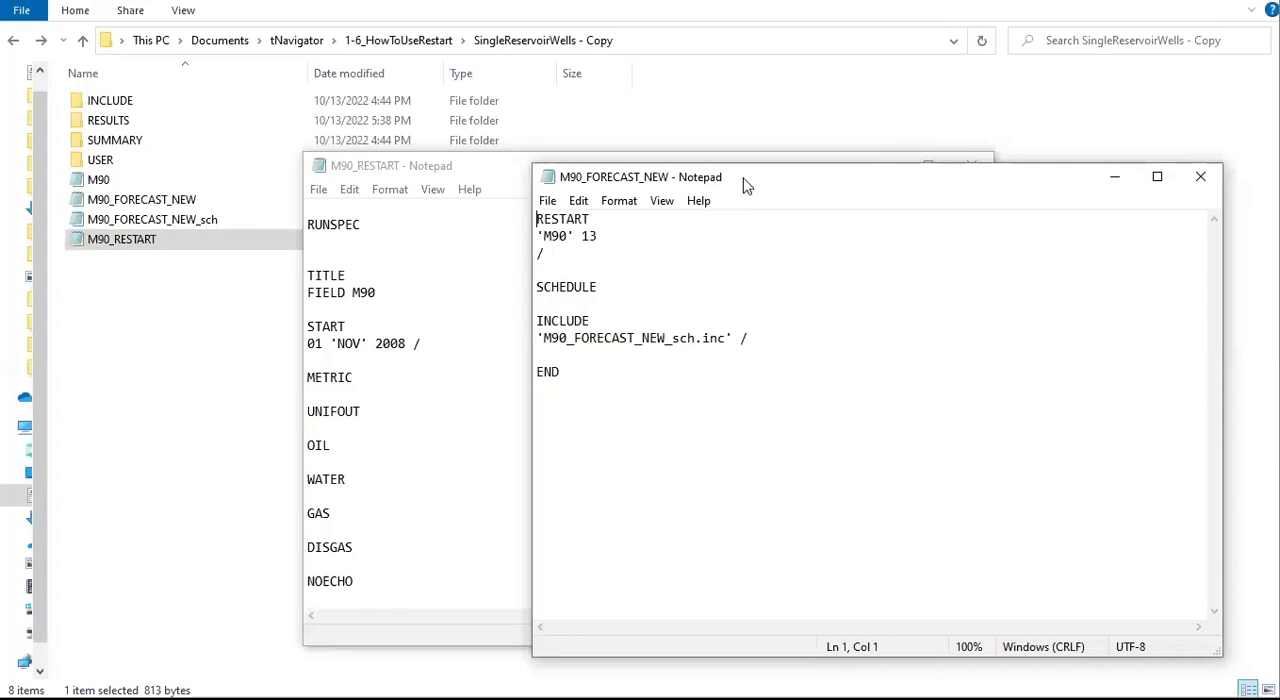
pyautogui.click(390, 164)
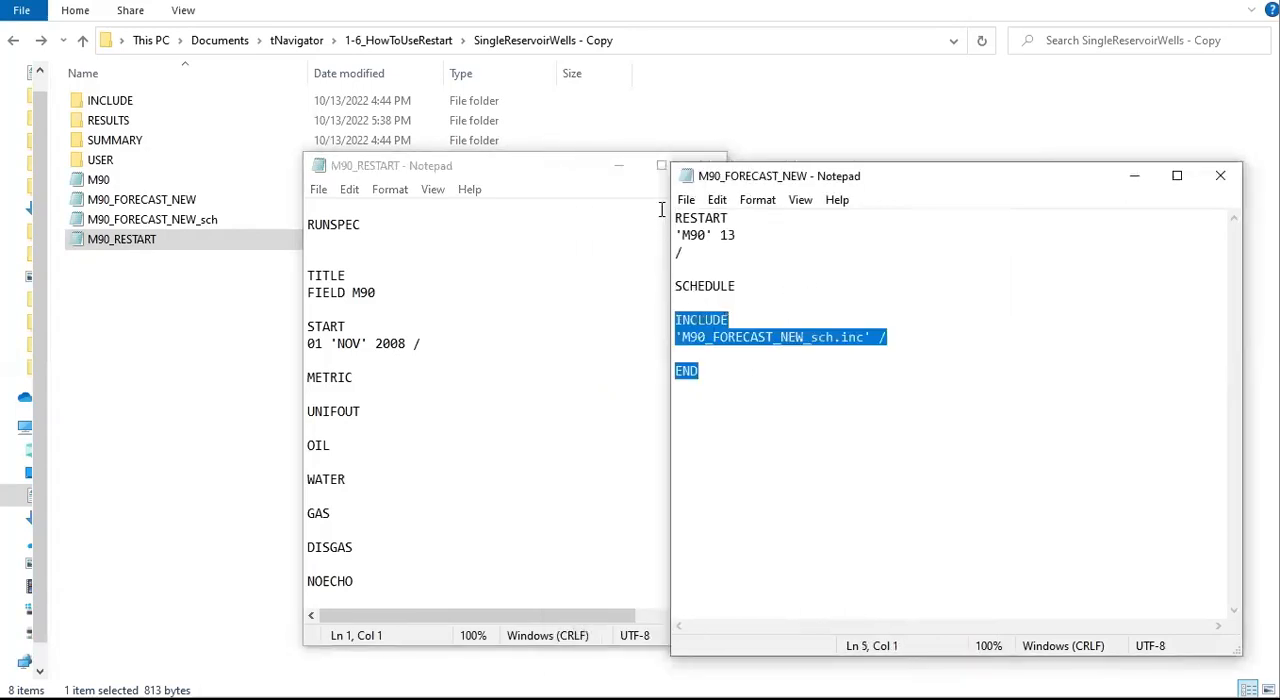
pyautogui.press('ctrl+a')
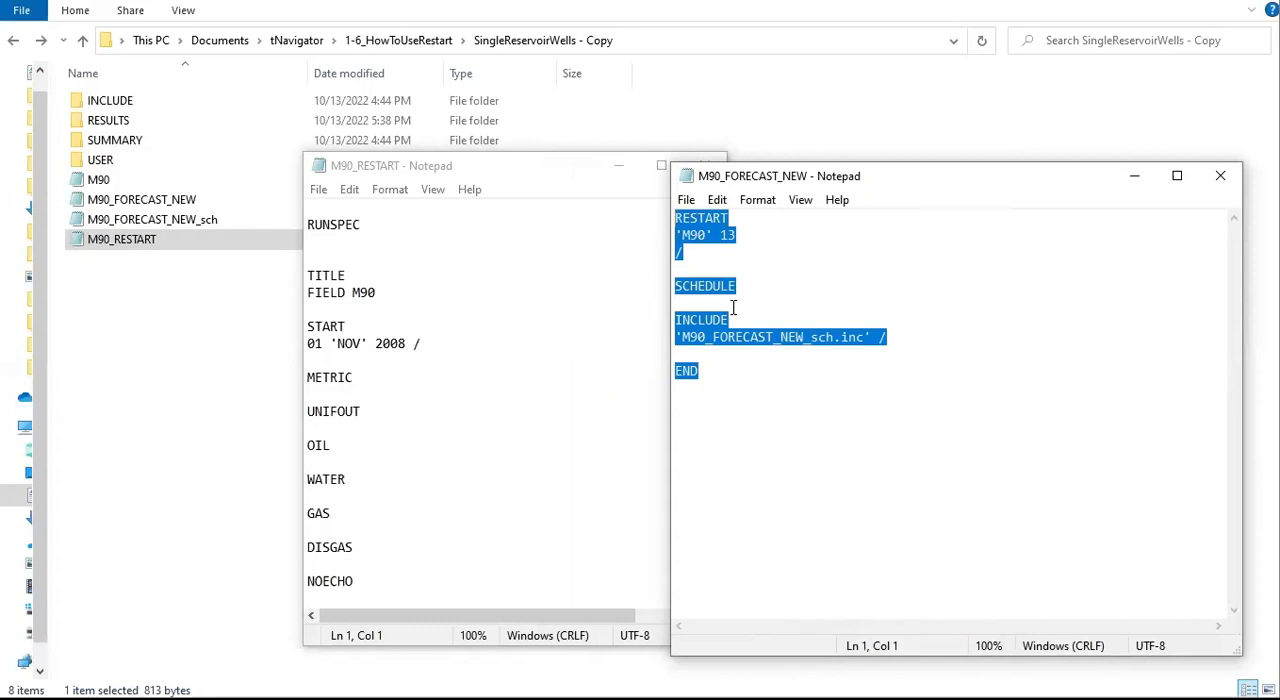
pyautogui.moveTo(772, 248)
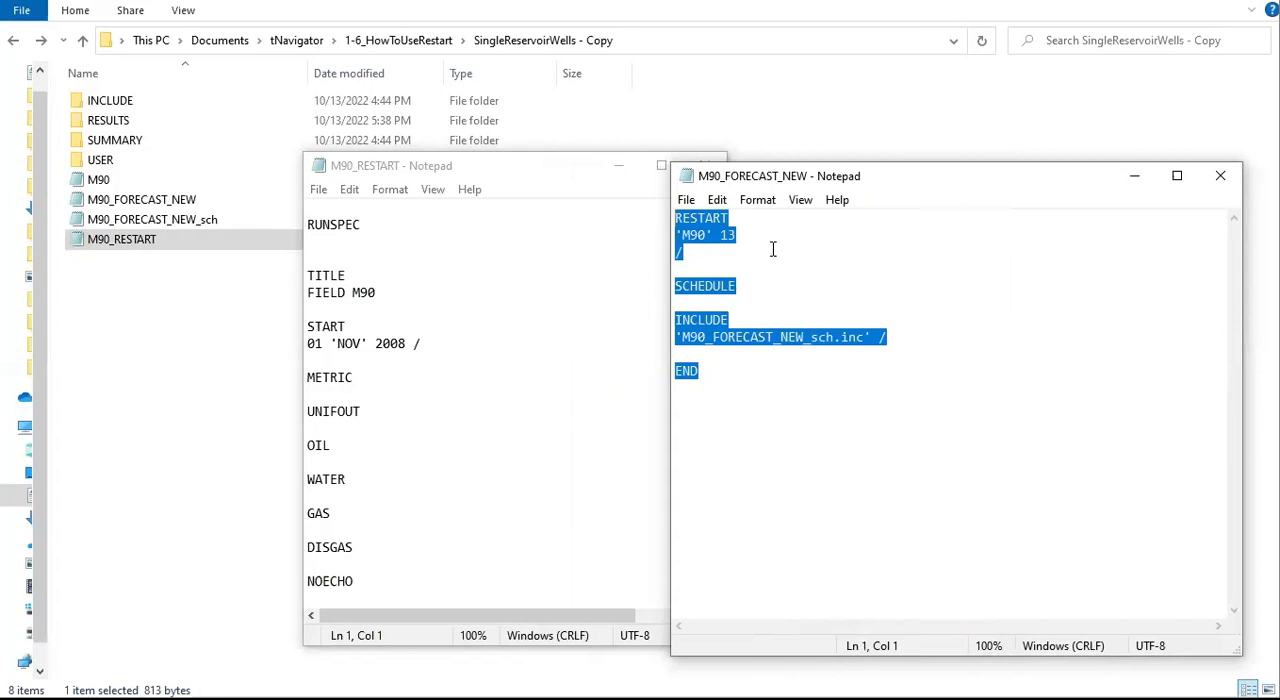
# Step: Place the forecast window beside the restart file and highlight RESTART 'M90' 13
pyautogui.moveTo(780, 176); pyautogui.dragTo(700, 152)
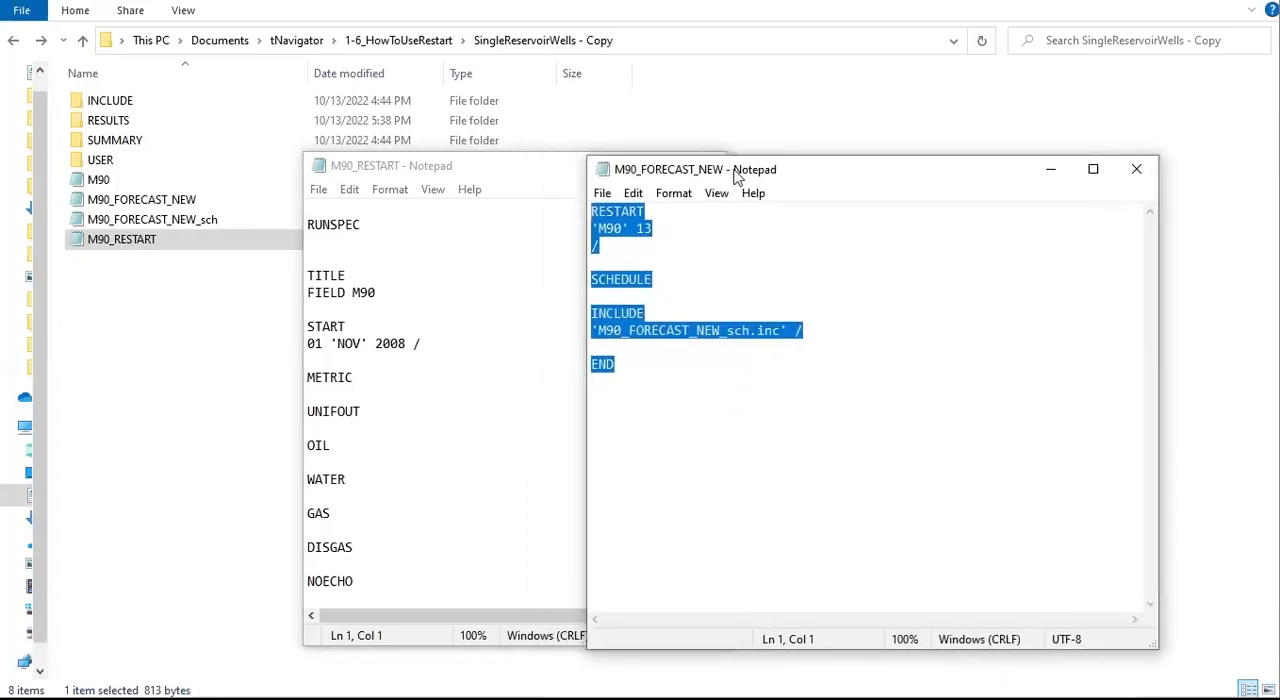
pyautogui.moveTo(730, 168); pyautogui.dragTo(742, 164)
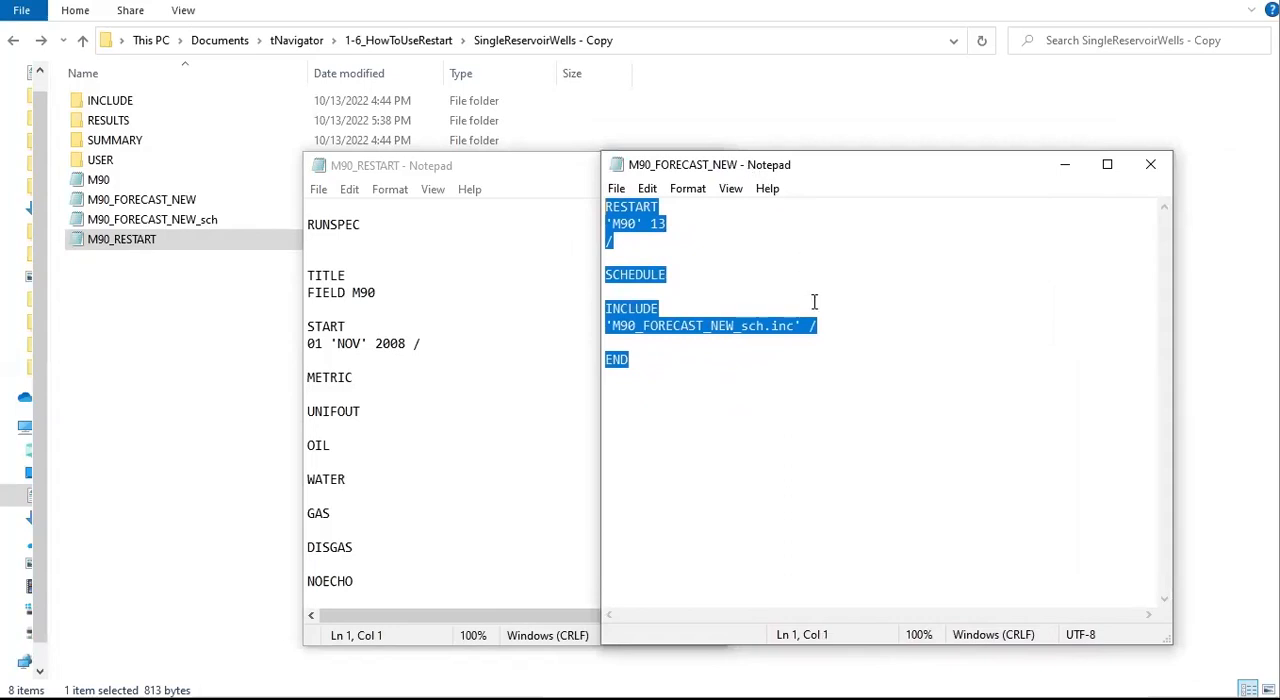
pyautogui.click(640, 240)
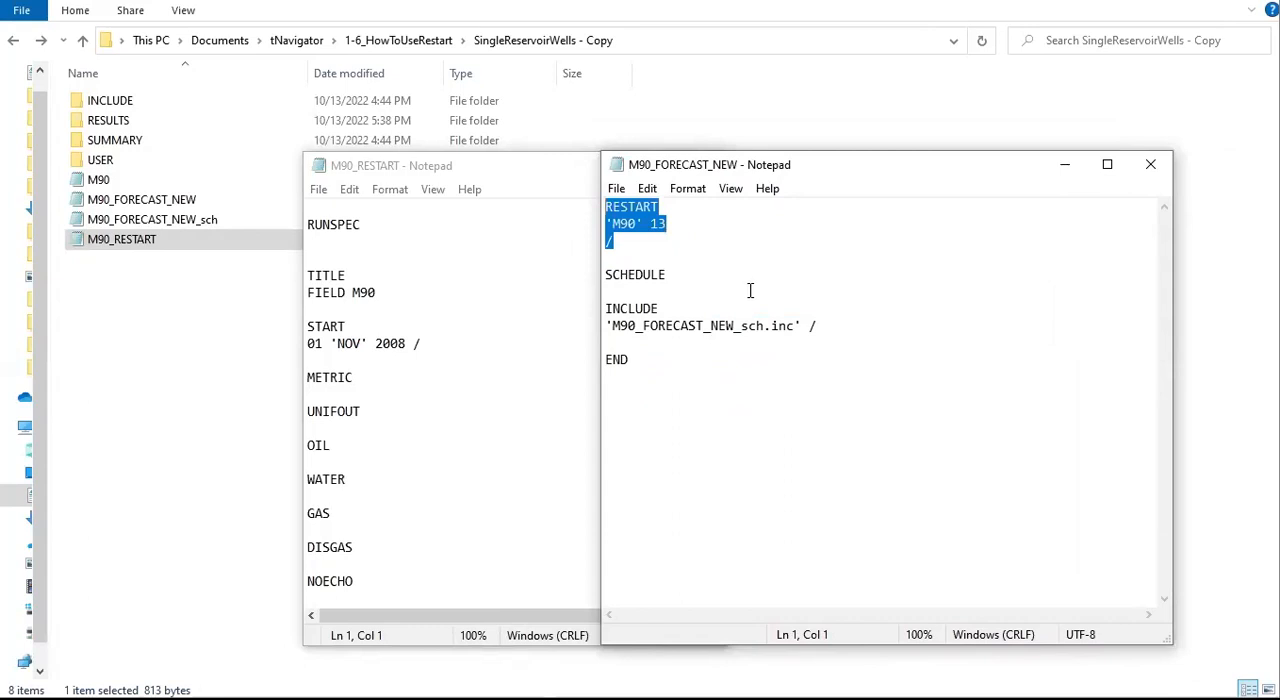
pyautogui.moveTo(700, 228)
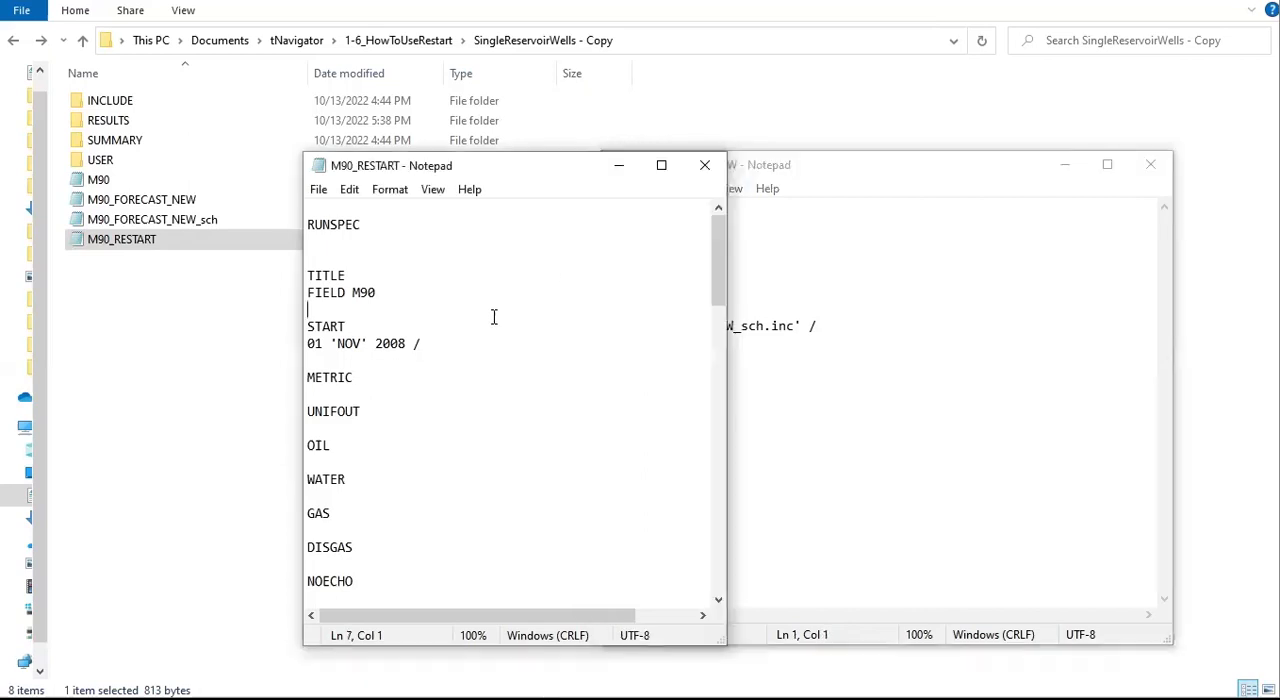
# Step: Scroll M90_RESTART to its end and highlight RESTART 'm90' 18 with the restart_sch.inc include
pyautogui.scroll(-3)
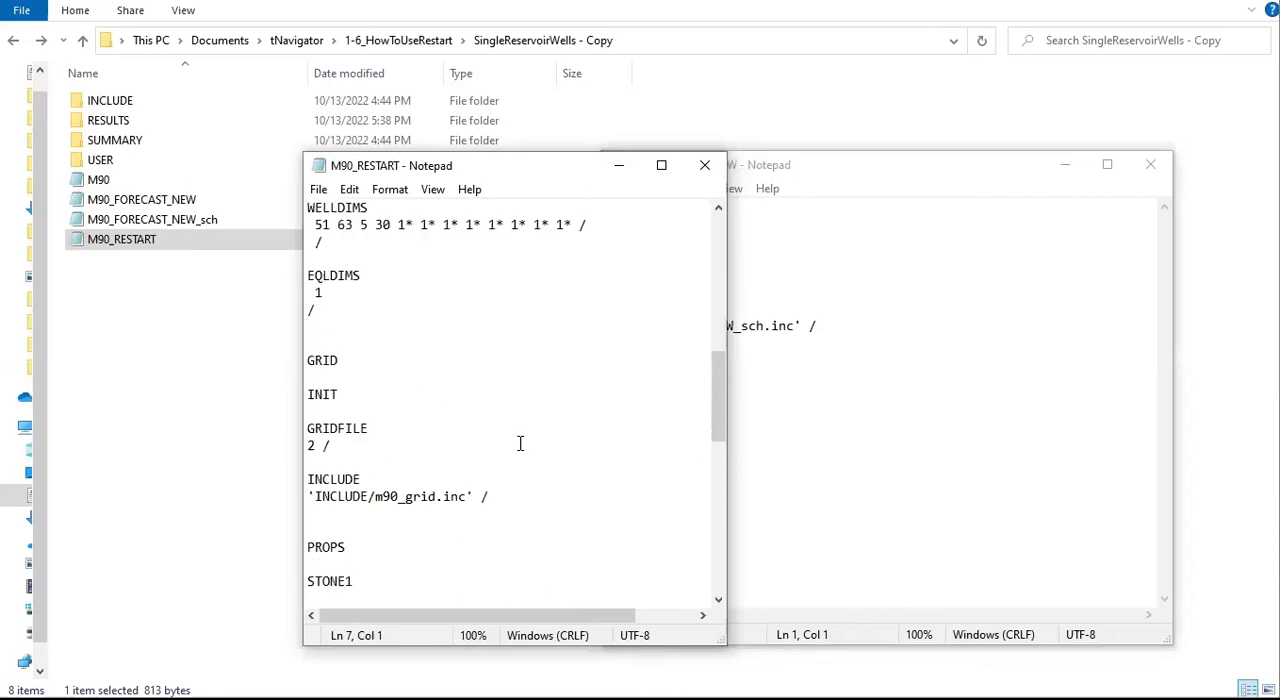
pyautogui.scroll(-3)
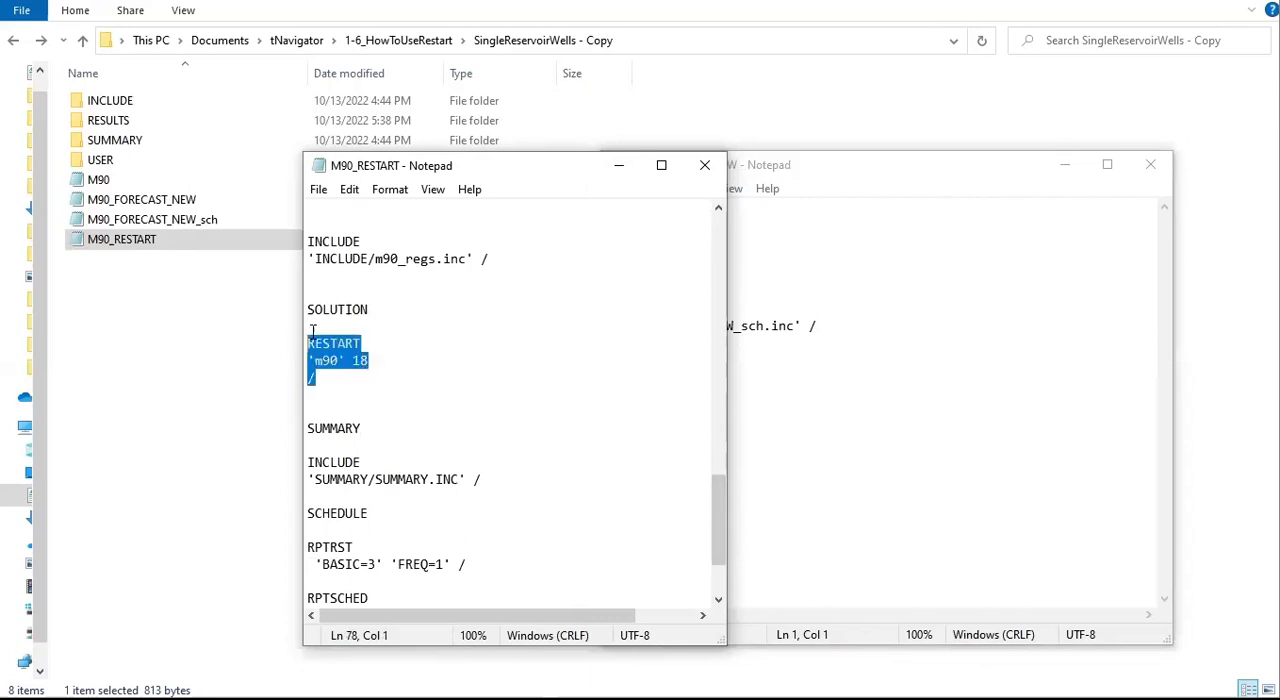
pyautogui.click(390, 444)
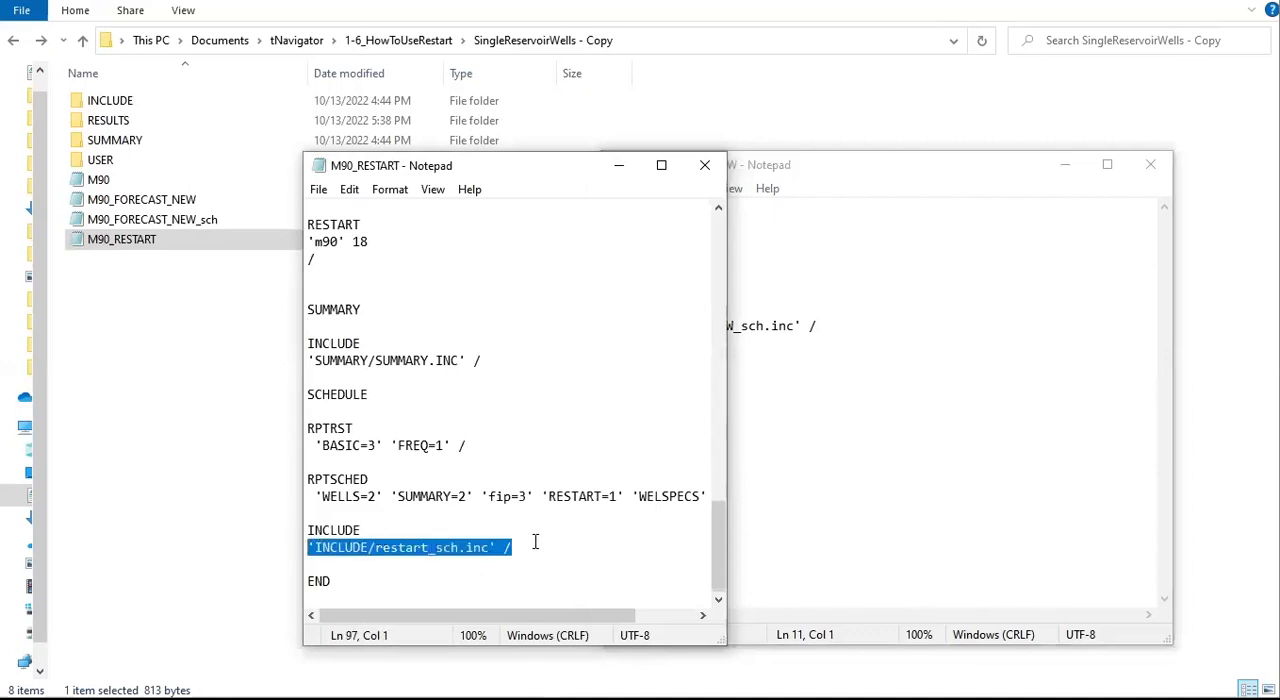
pyautogui.moveTo(548, 522)
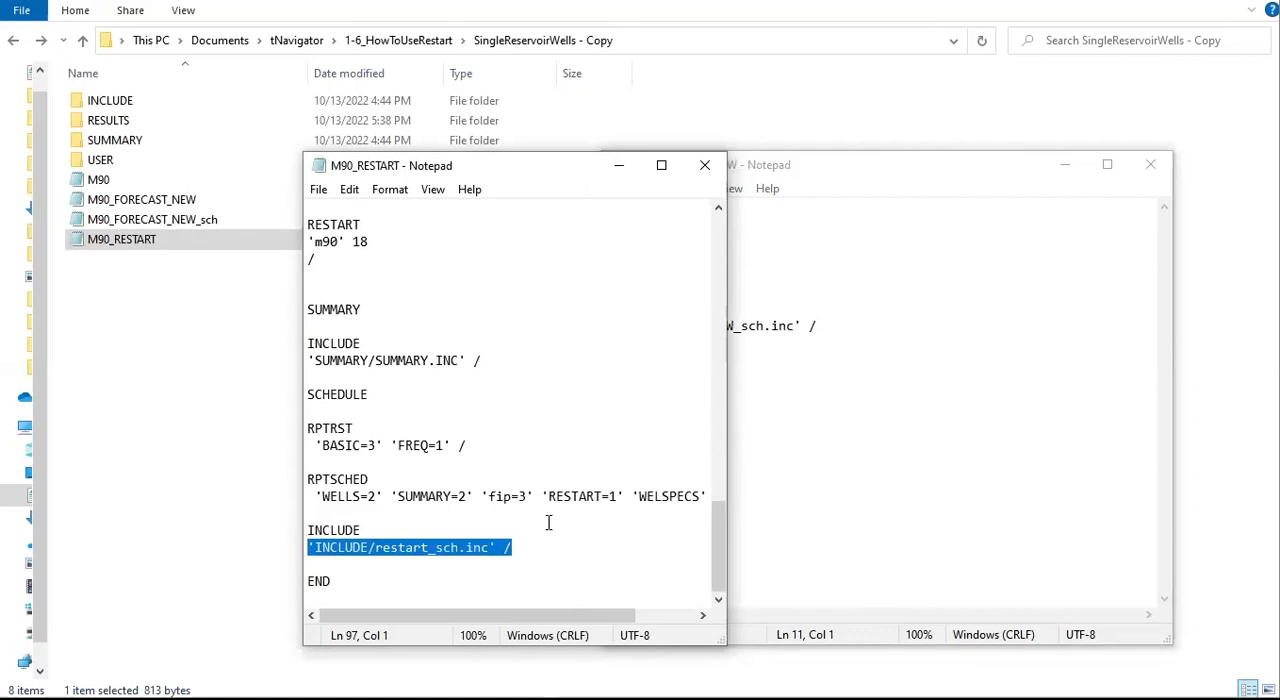
pyautogui.moveTo(644, 316)
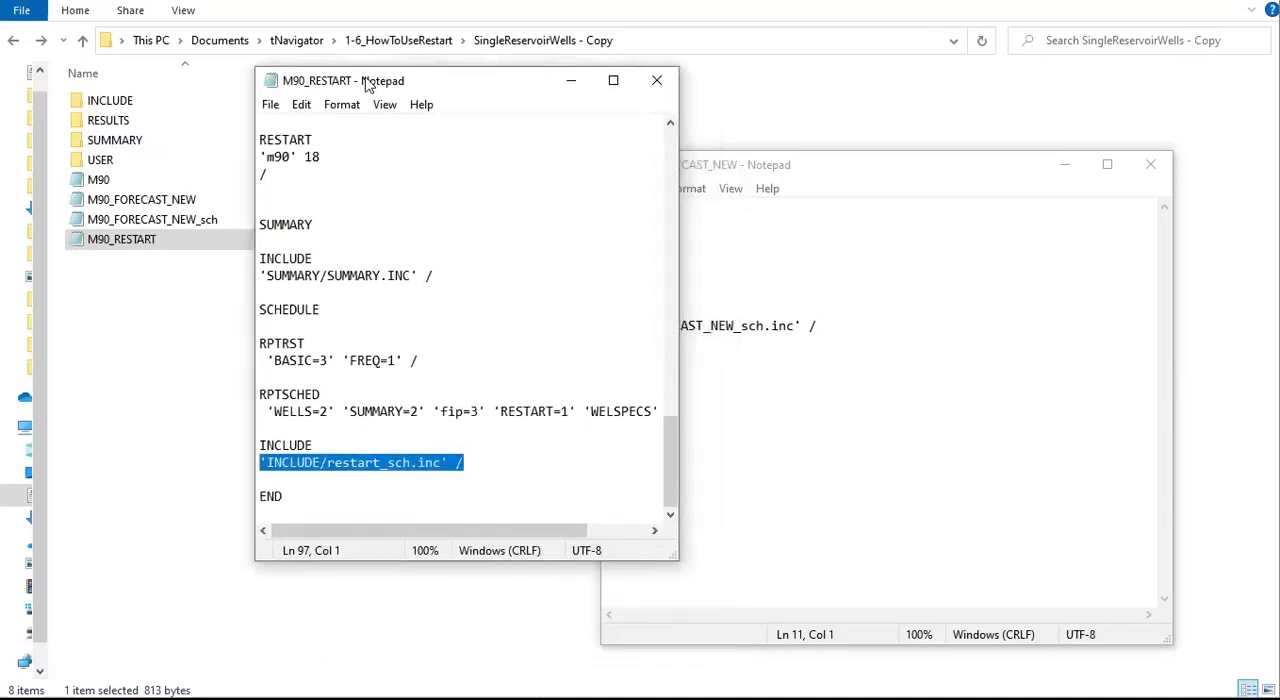
pyautogui.moveTo(360, 80); pyautogui.dragTo(360, 76)
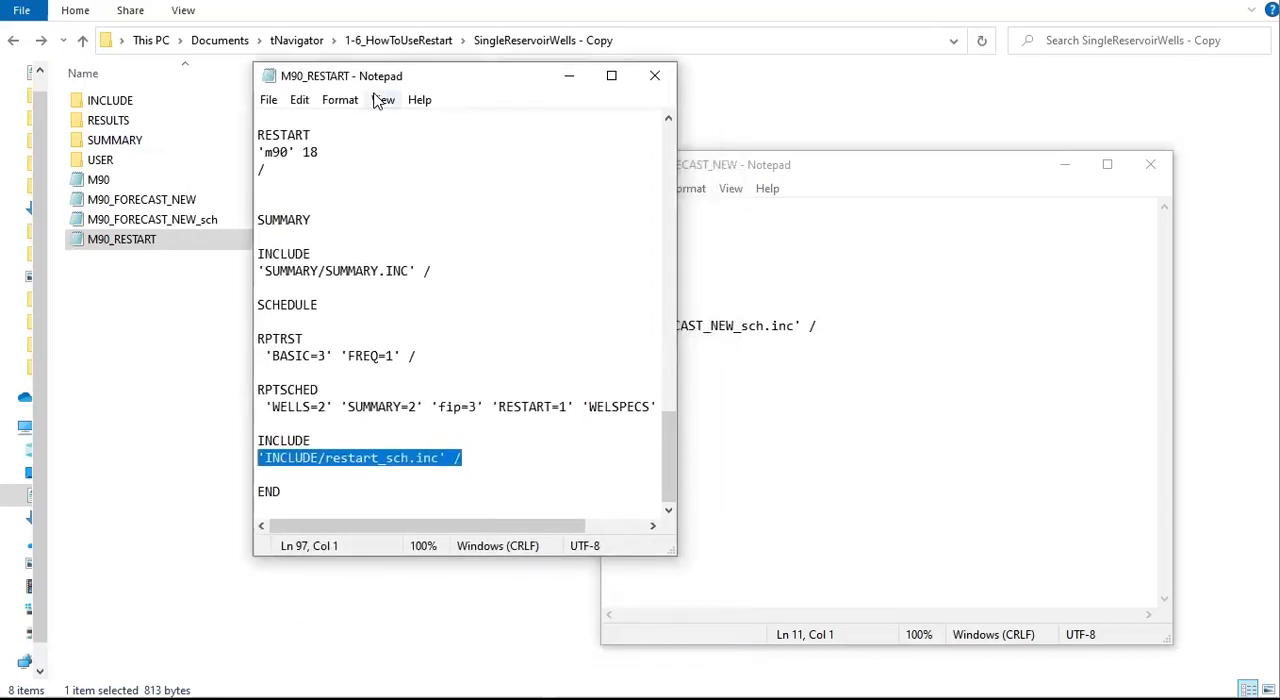
pyautogui.moveTo(840, 8)
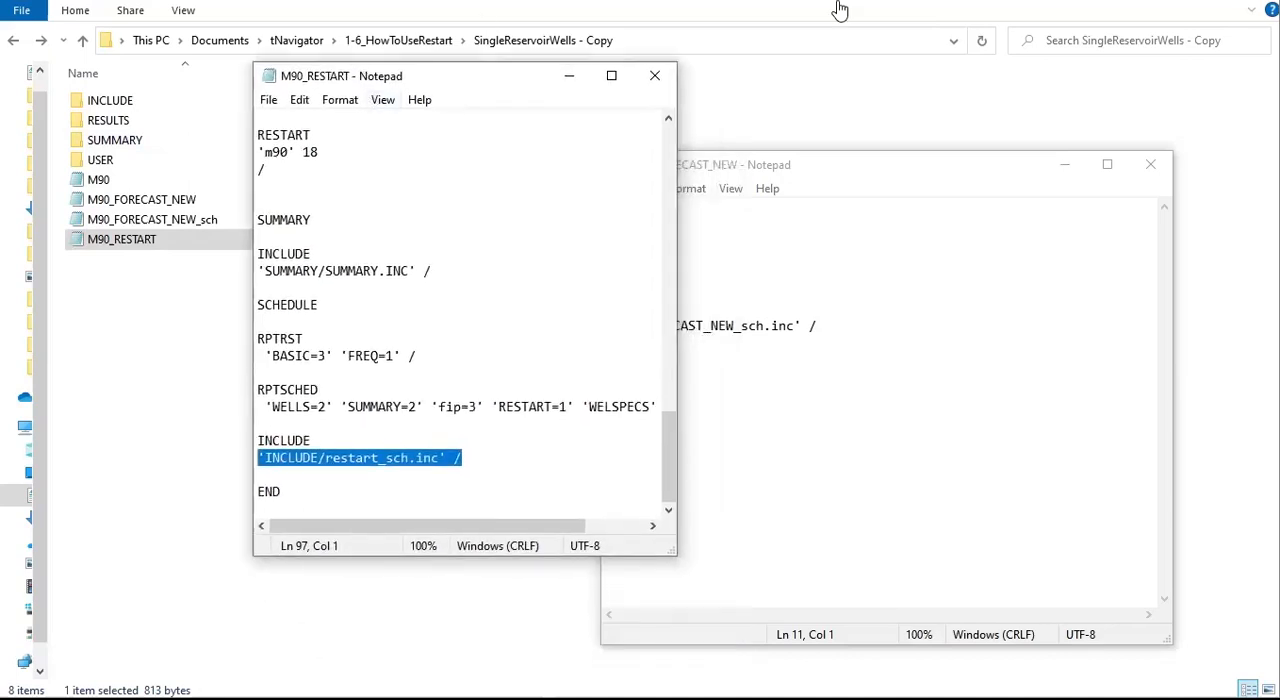